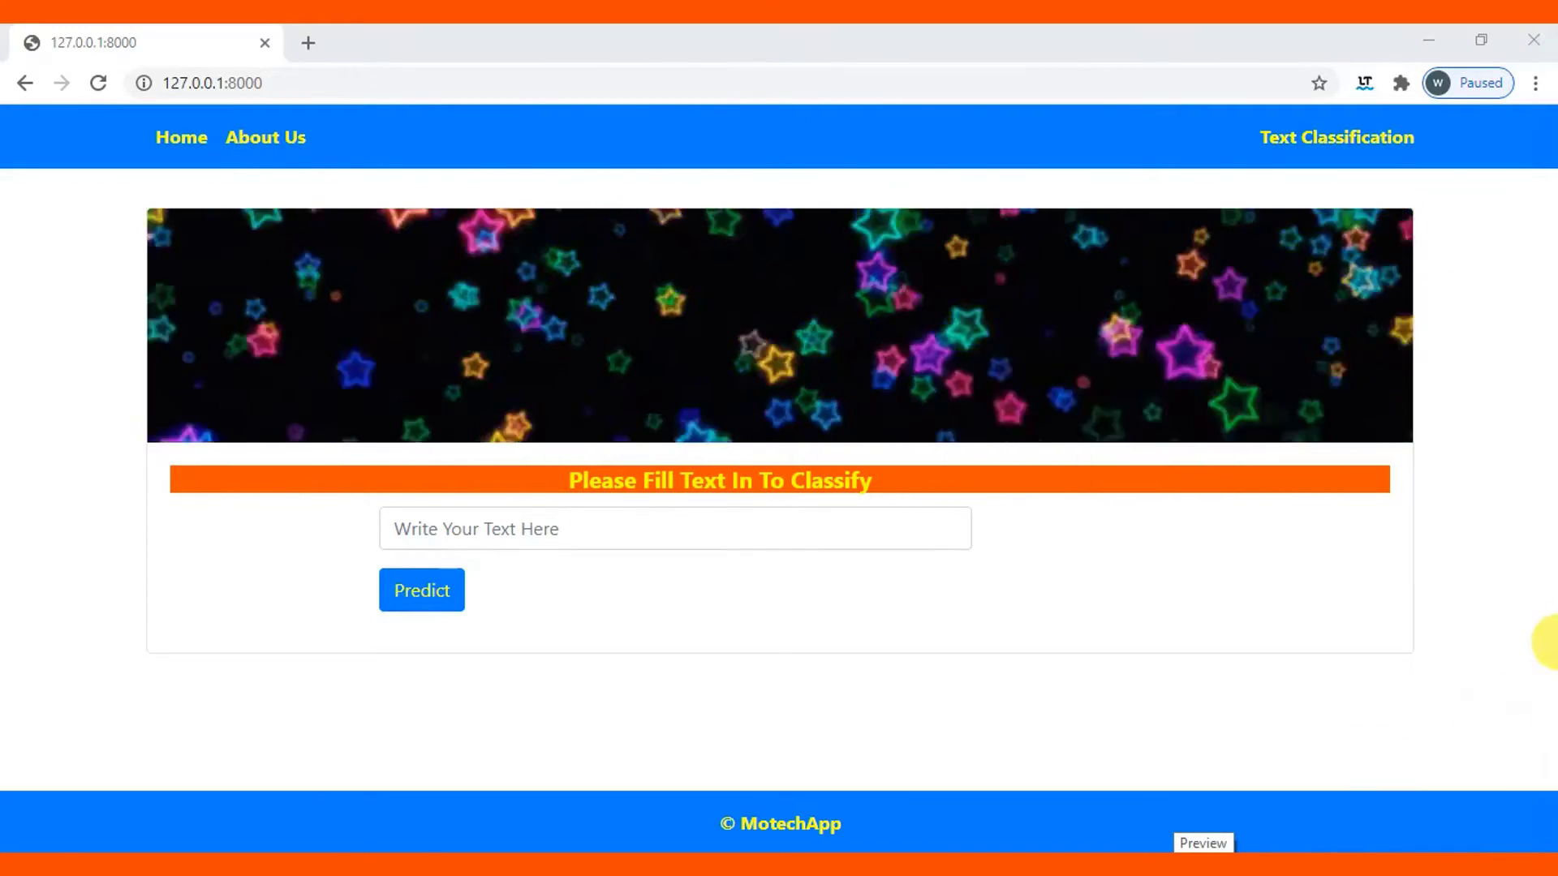
pyautogui.moveTo(1473, 682)
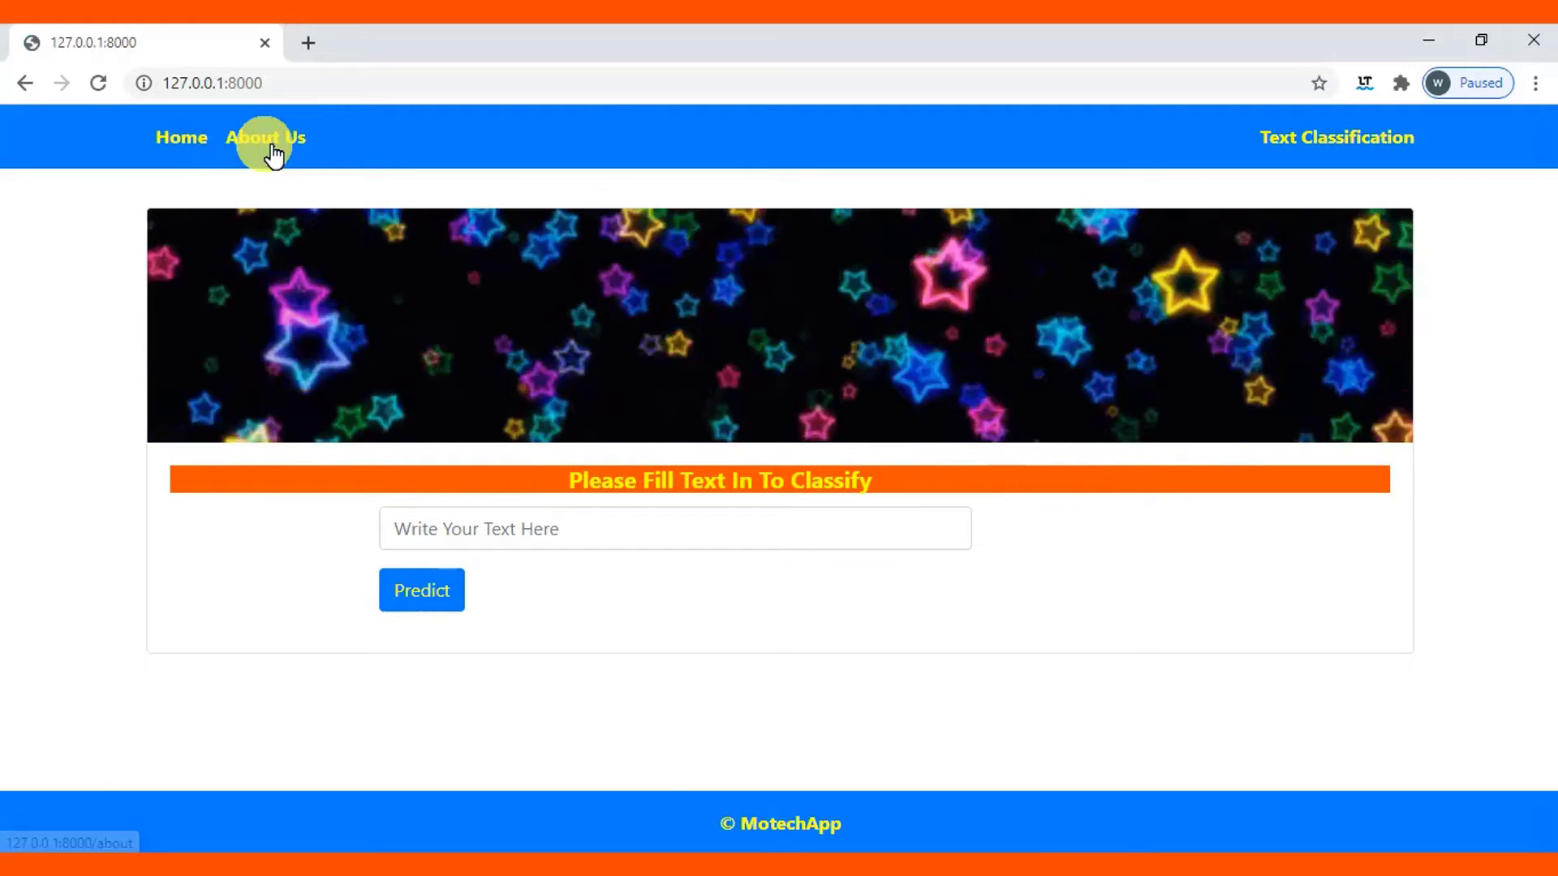
# View the About Us project description, return Home, and focus the empty text input
pyautogui.click(266, 137)
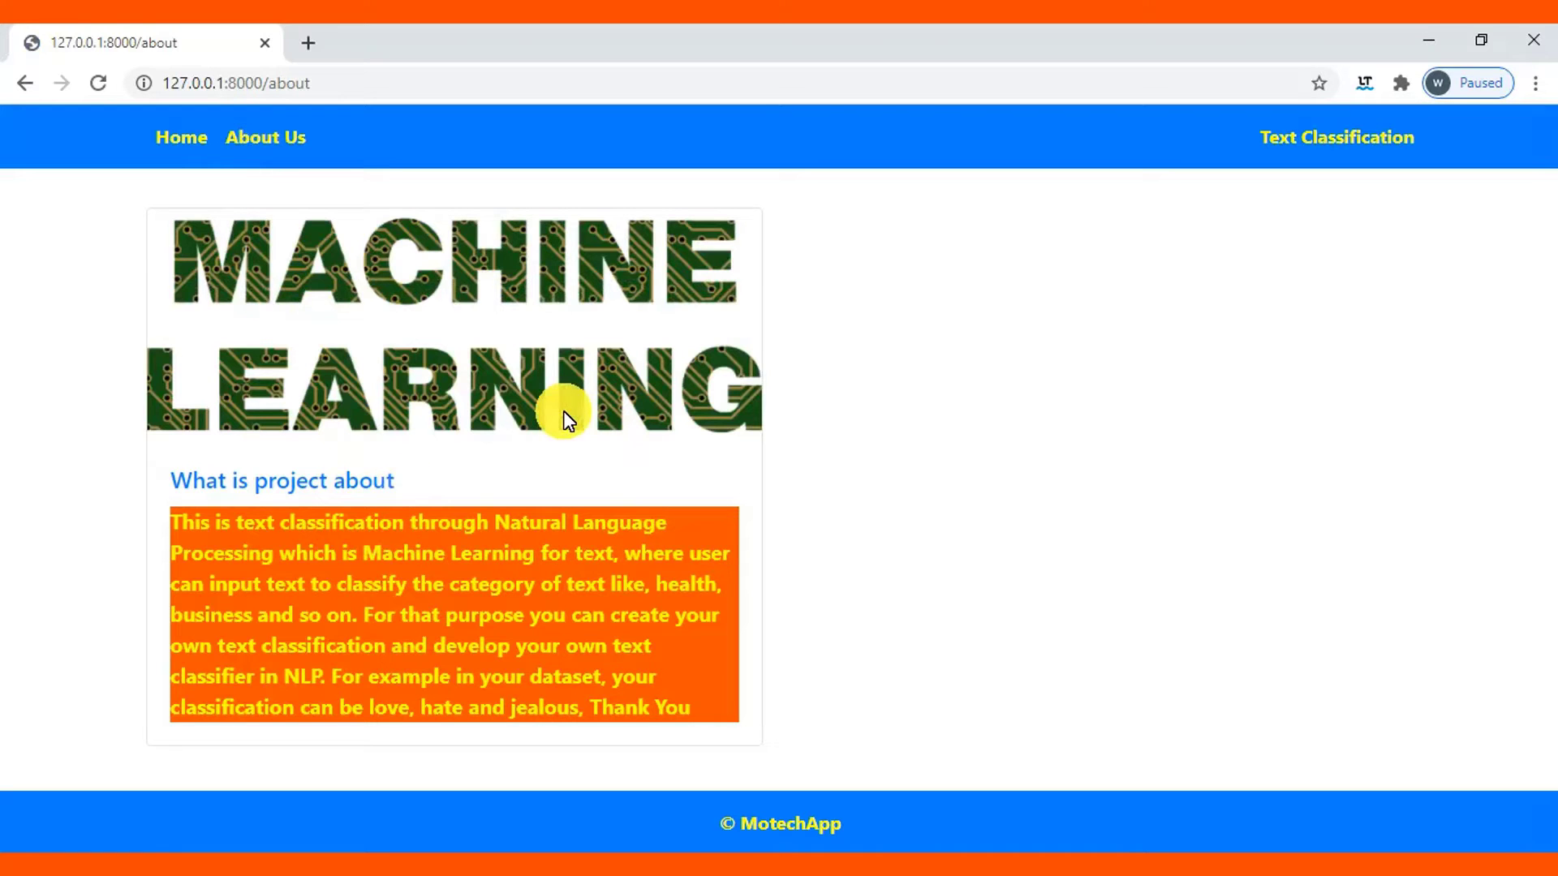
pyautogui.click(182, 137)
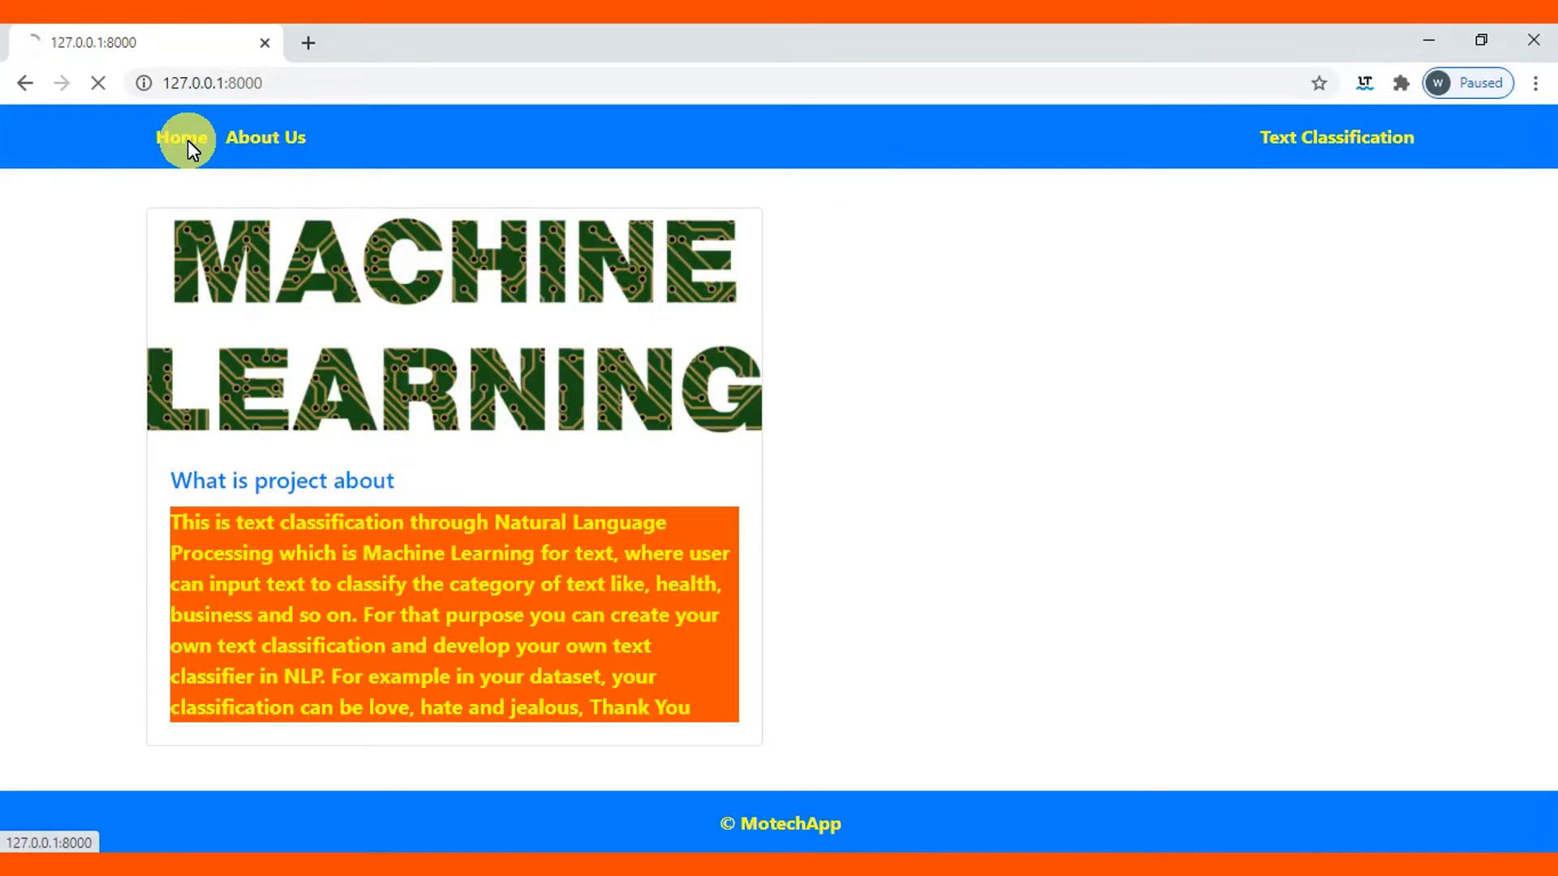
pyautogui.click(1336, 138)
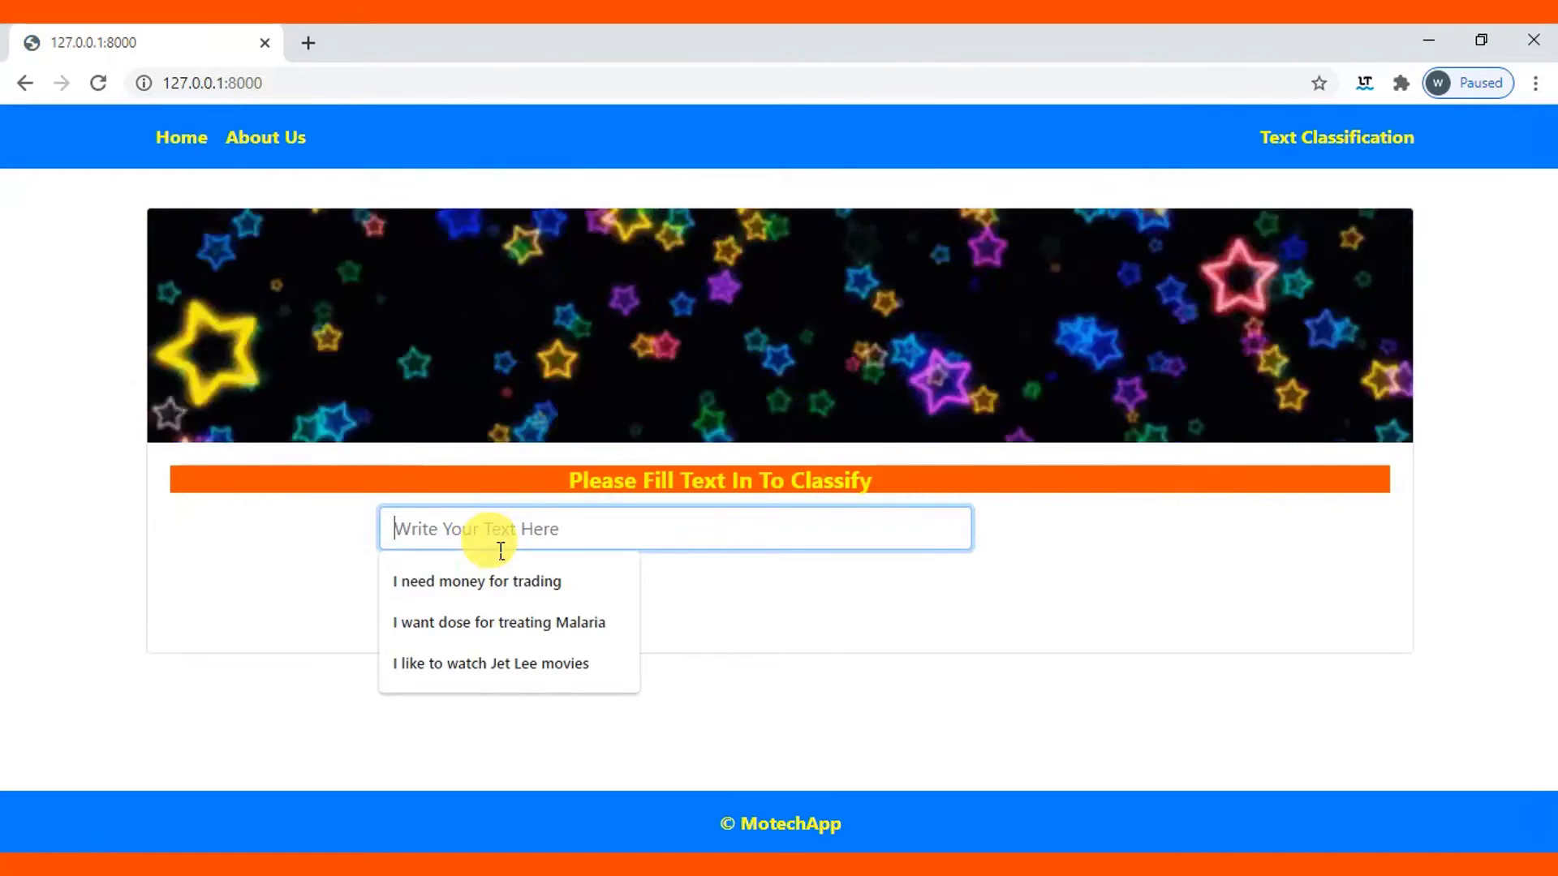
# Predict 'I need money for trading' as Business, then go back to the form
pyautogui.click(477, 581)
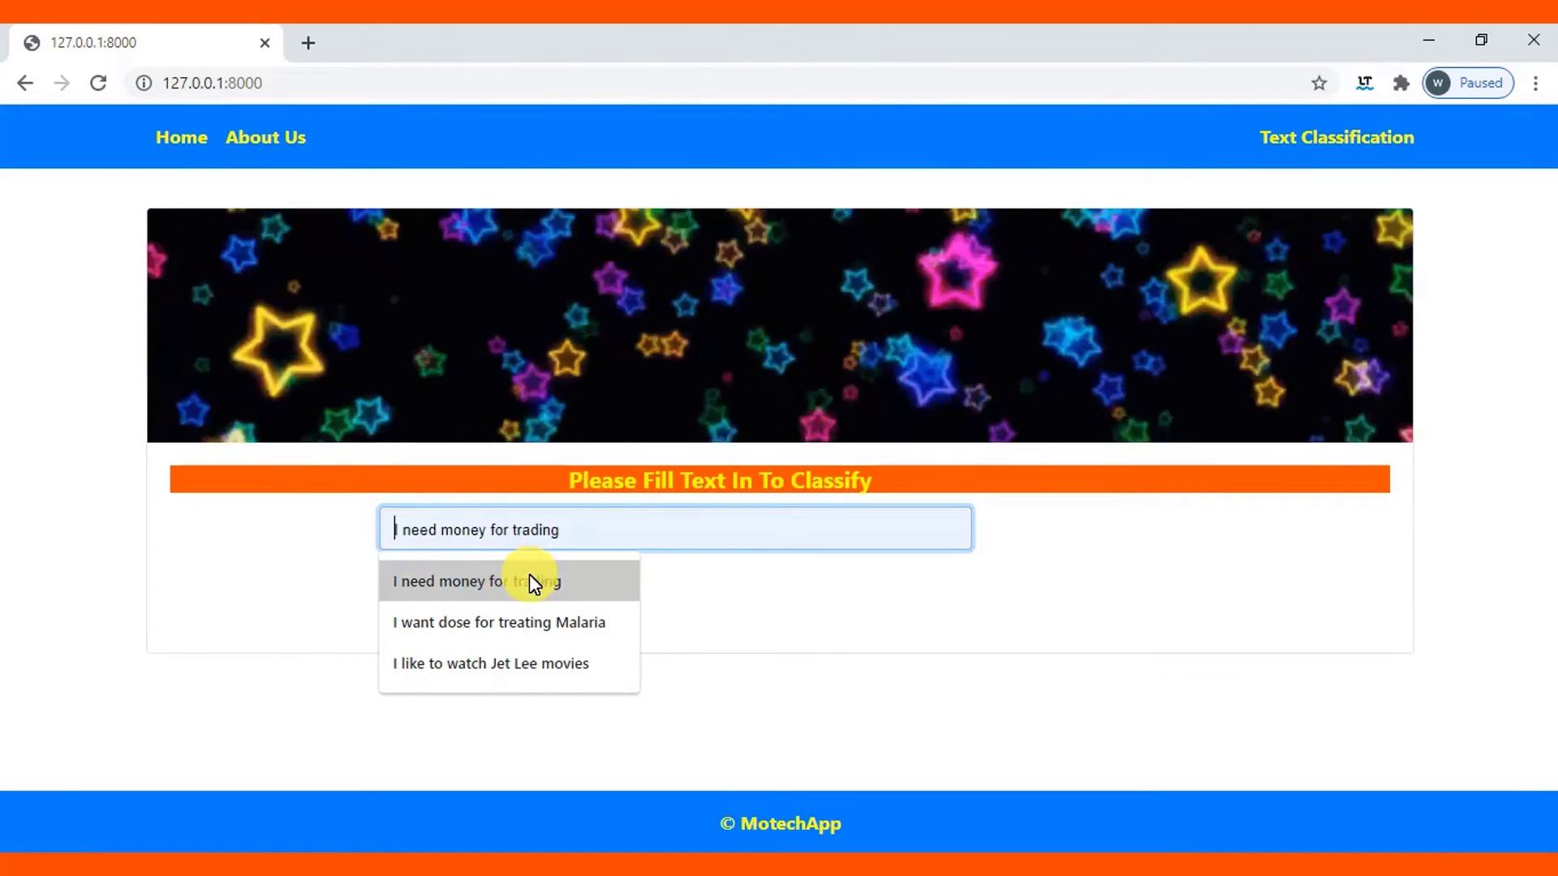
pyautogui.click(510, 581)
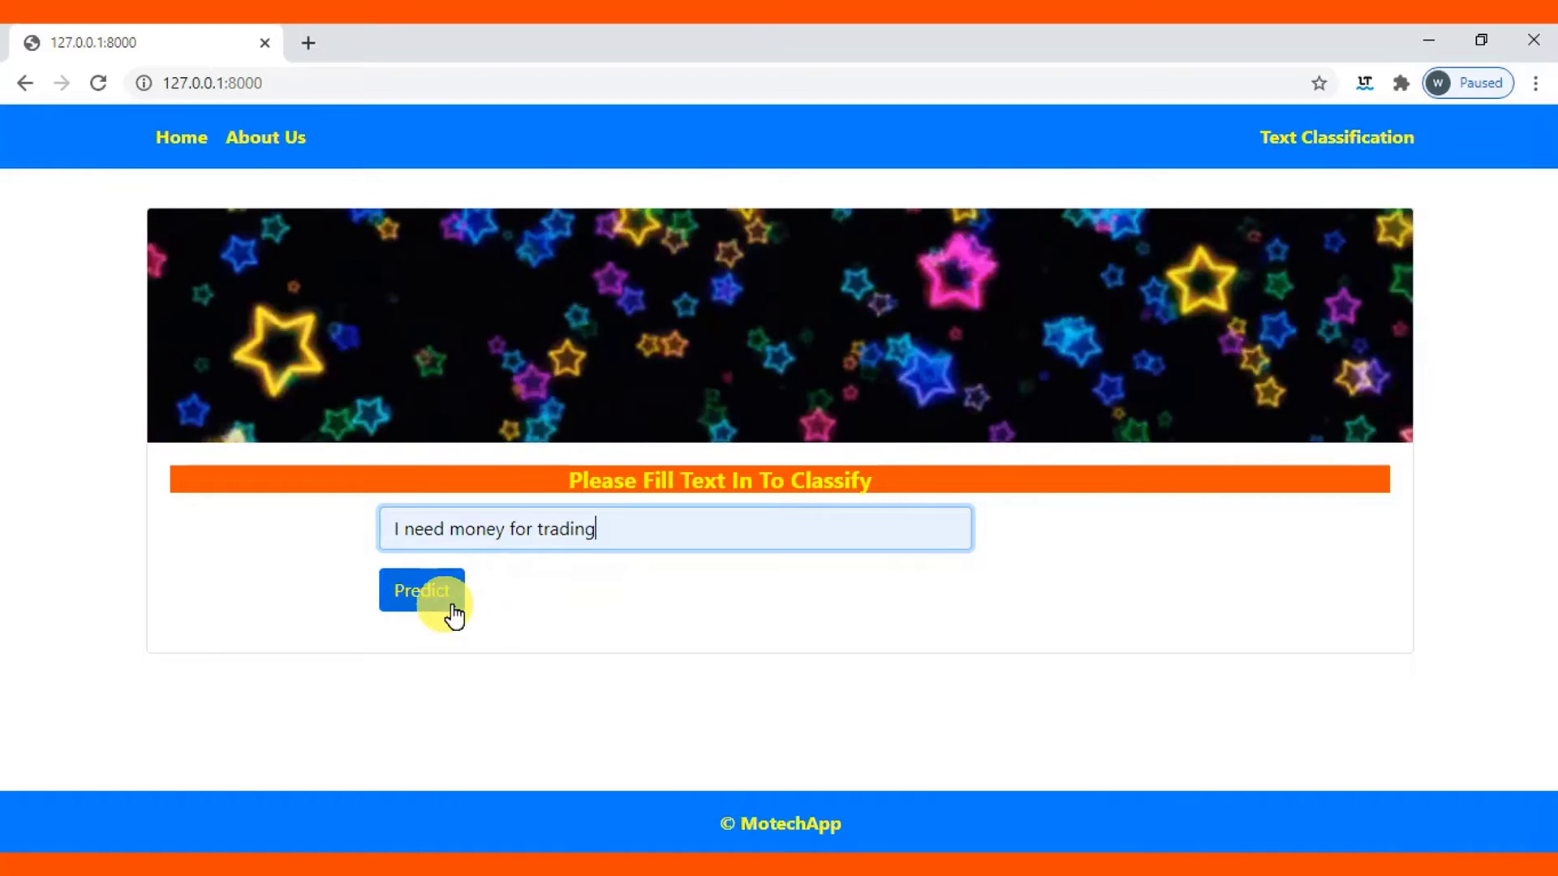
pyautogui.click(422, 591)
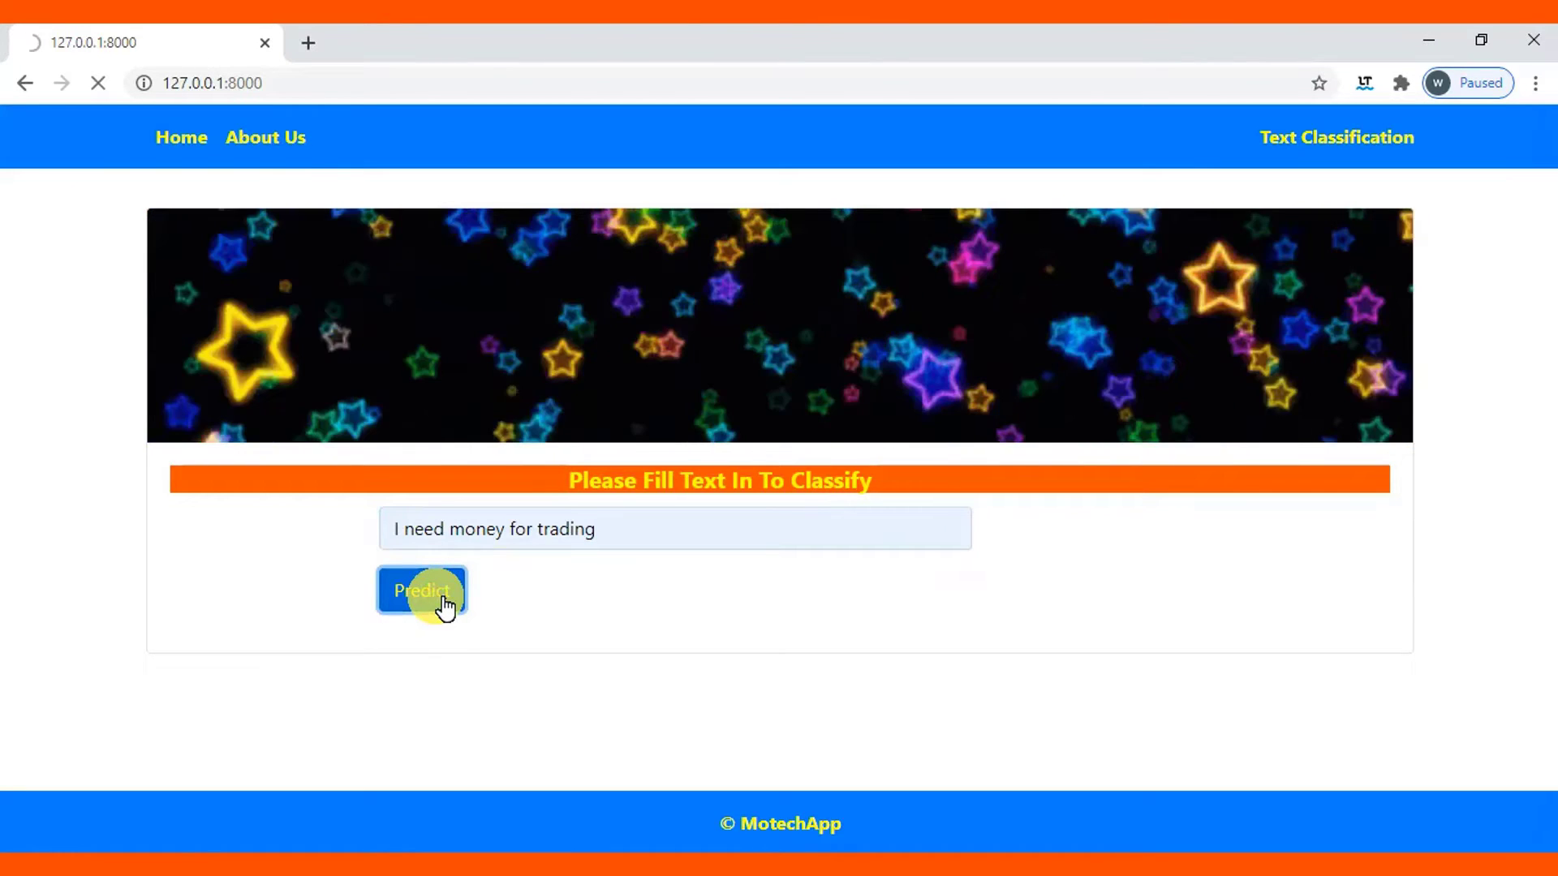
pyautogui.click(423, 591)
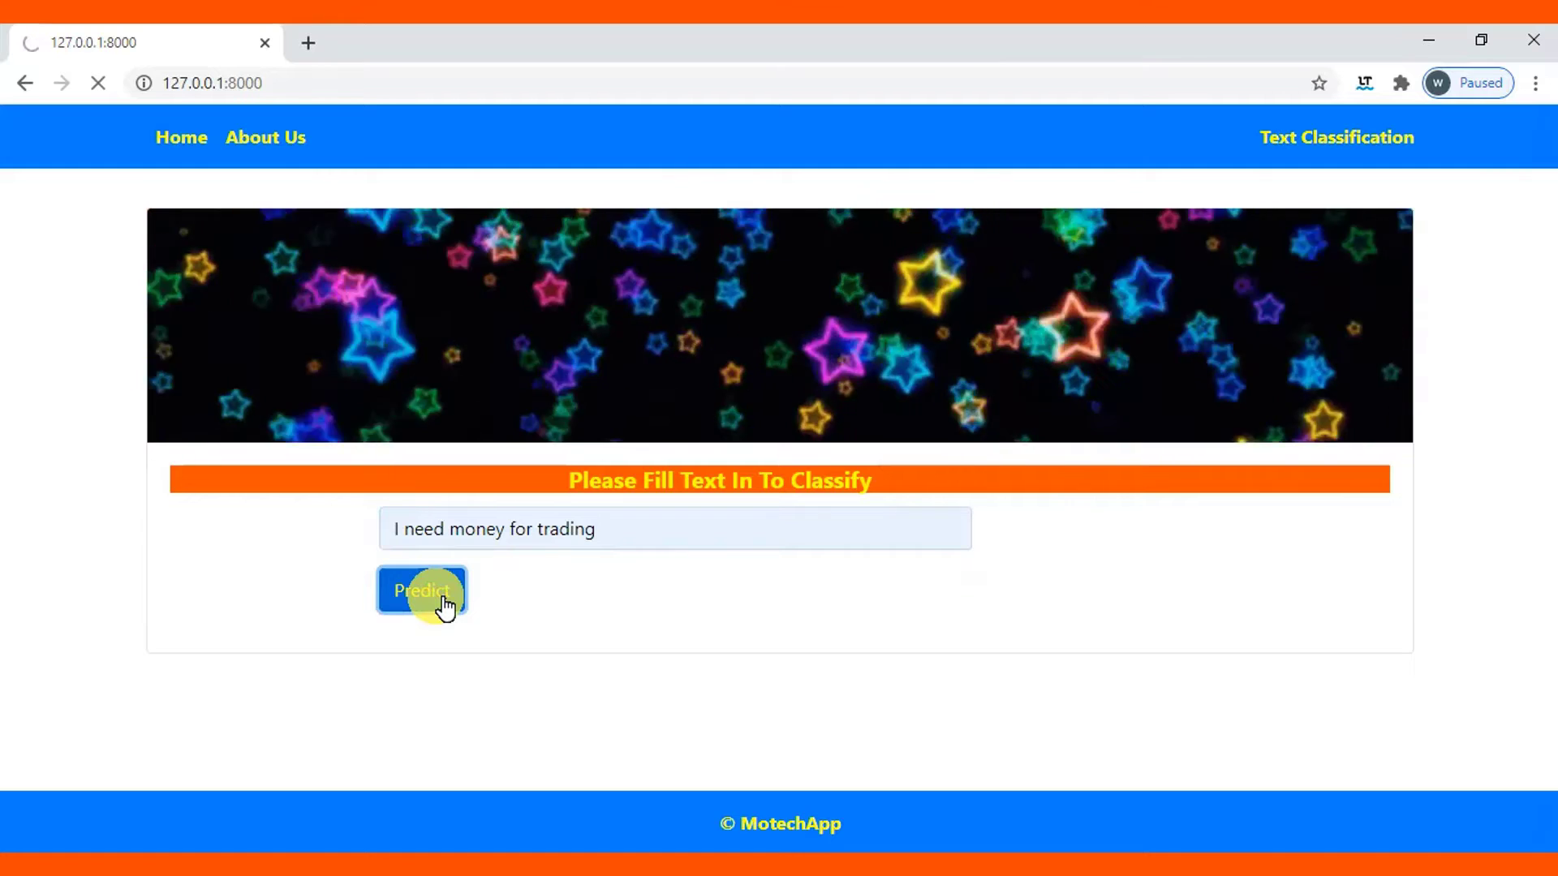
pyautogui.click(422, 591)
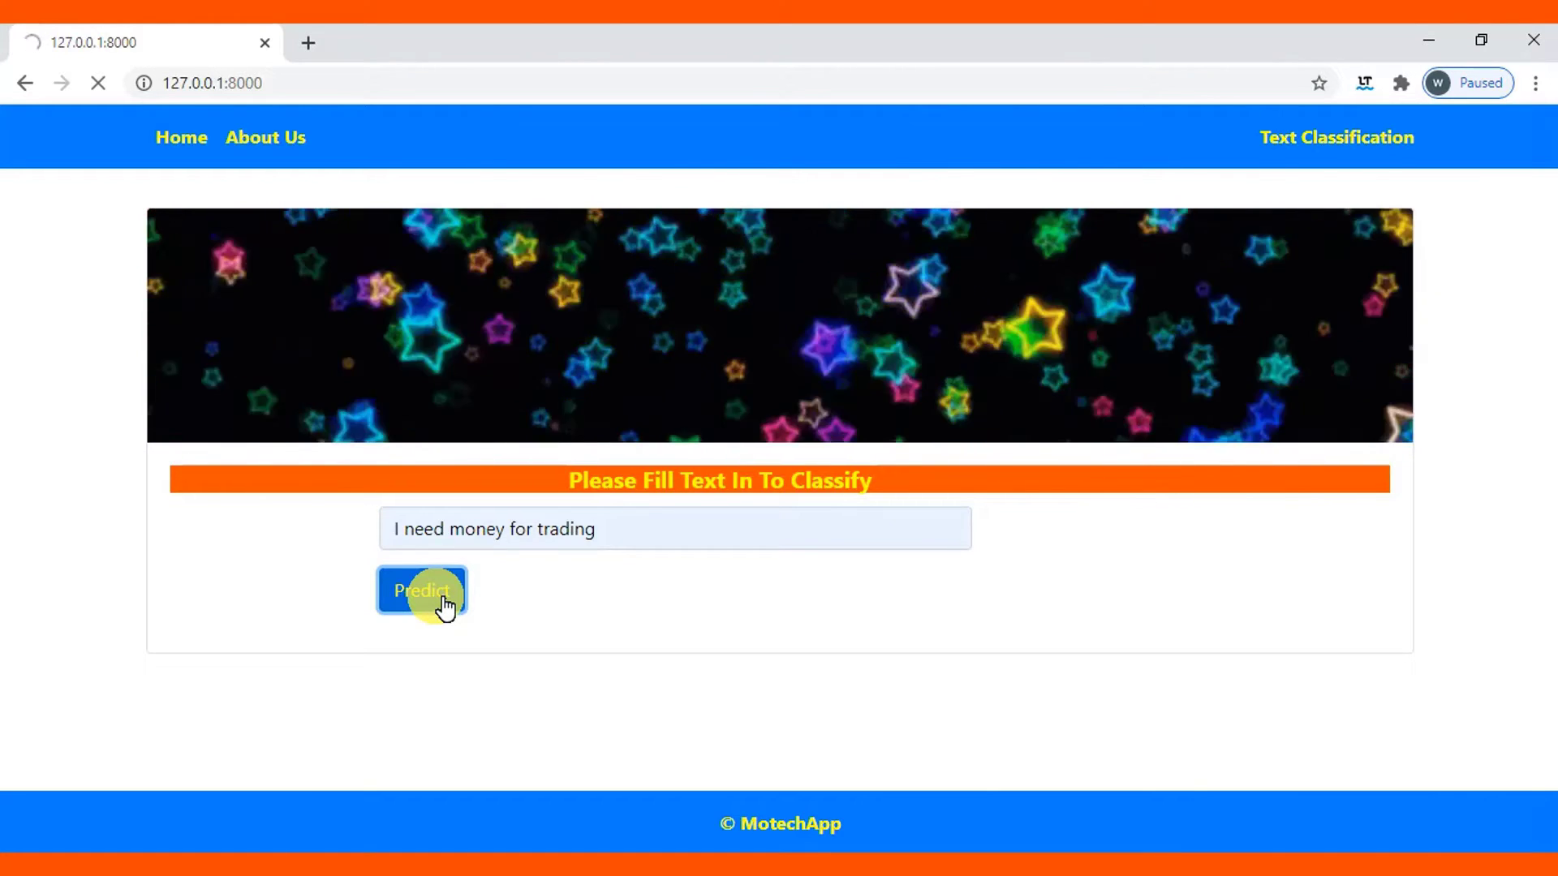
pyautogui.click(422, 591)
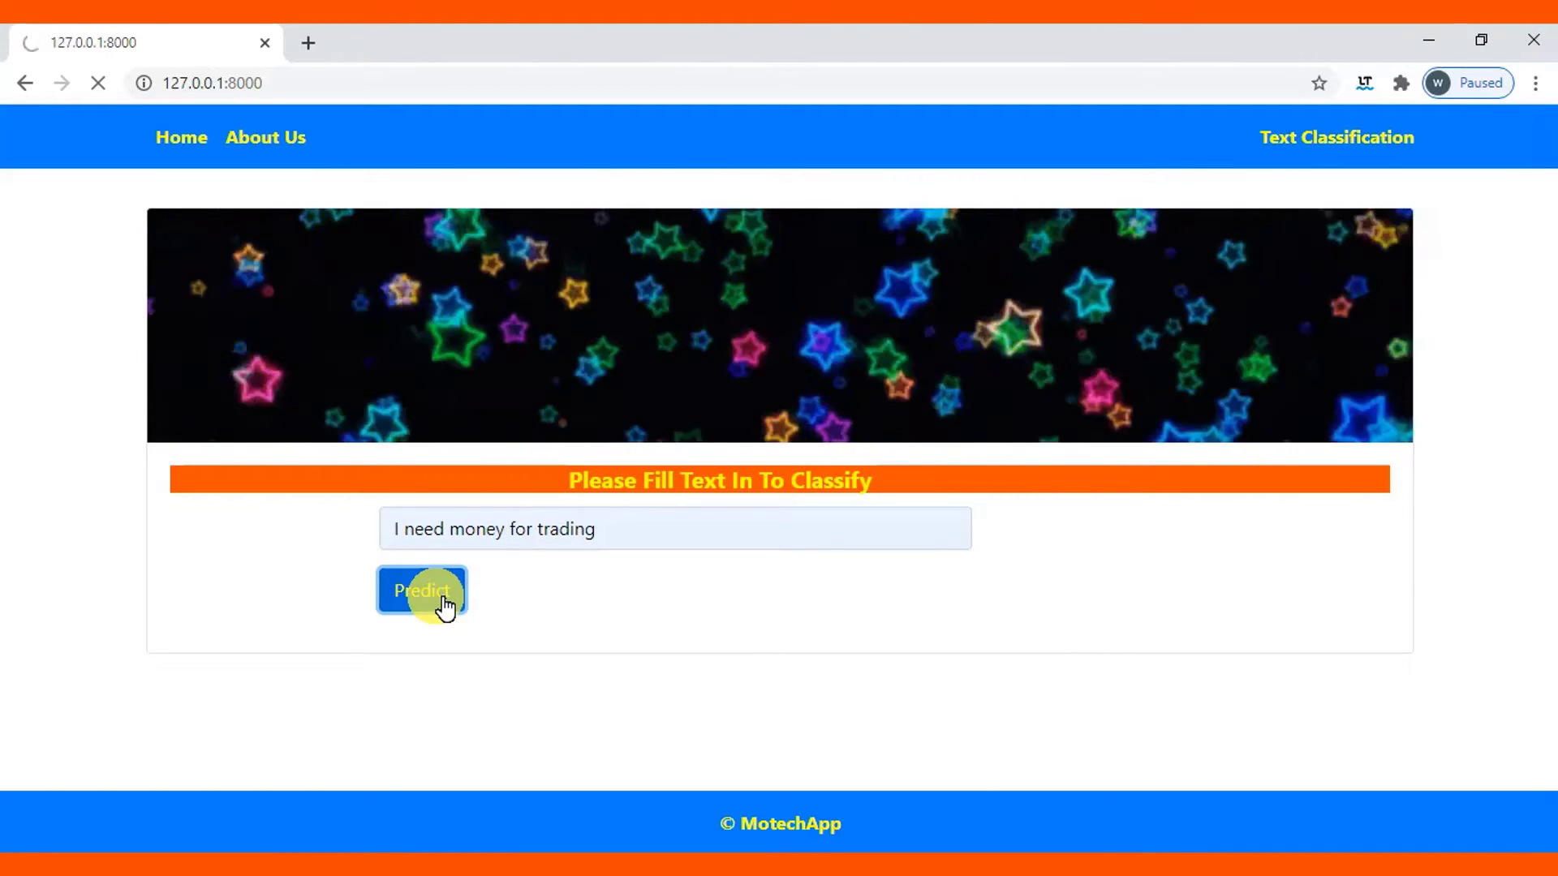
pyautogui.click(422, 591)
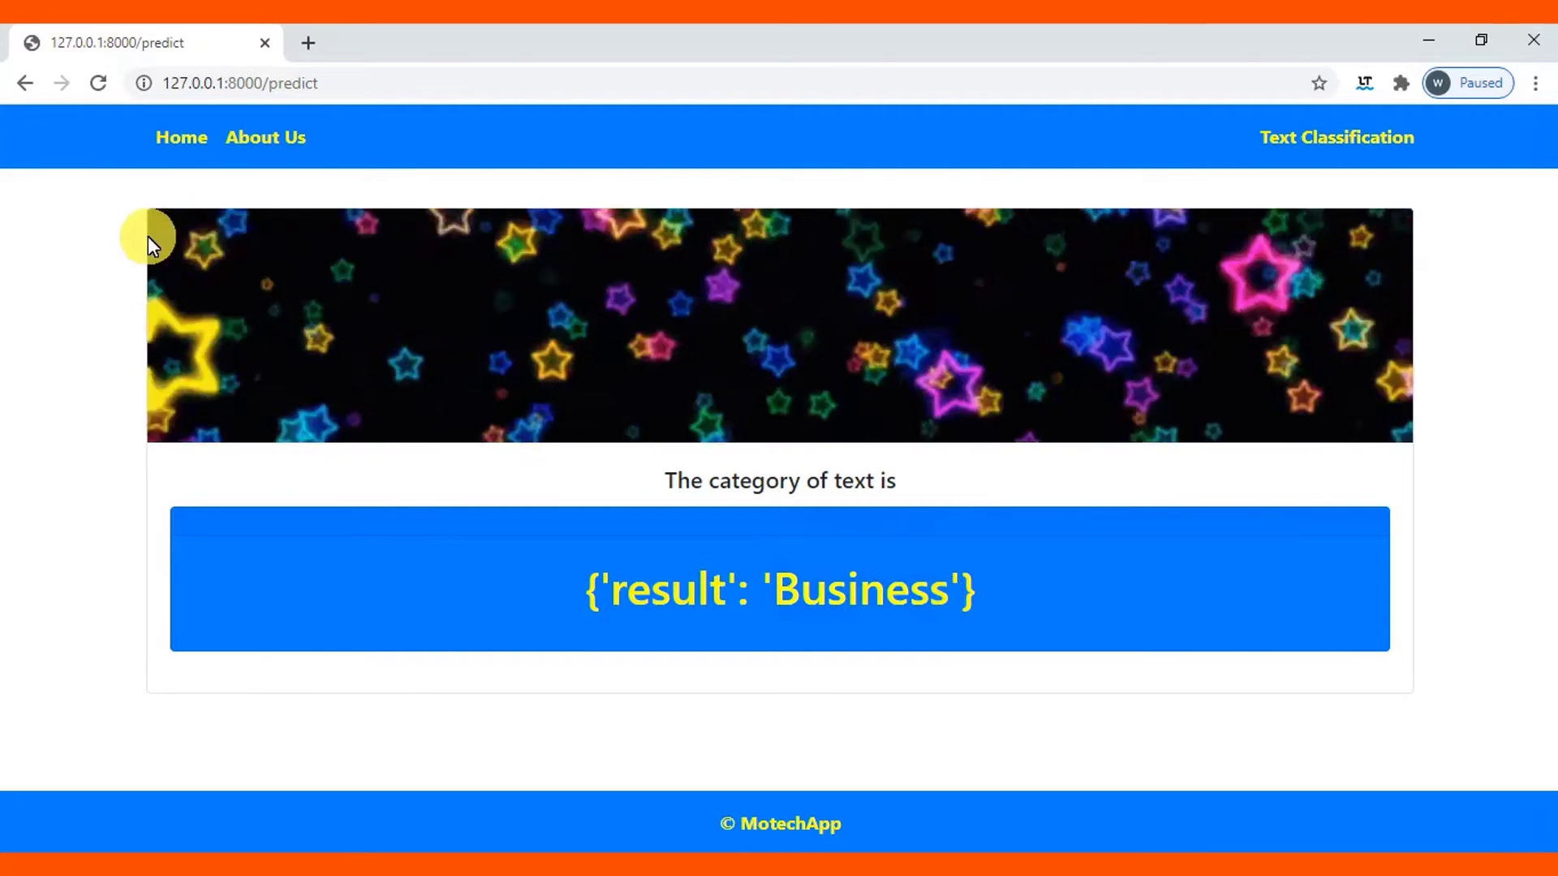
pyautogui.click(29, 82)
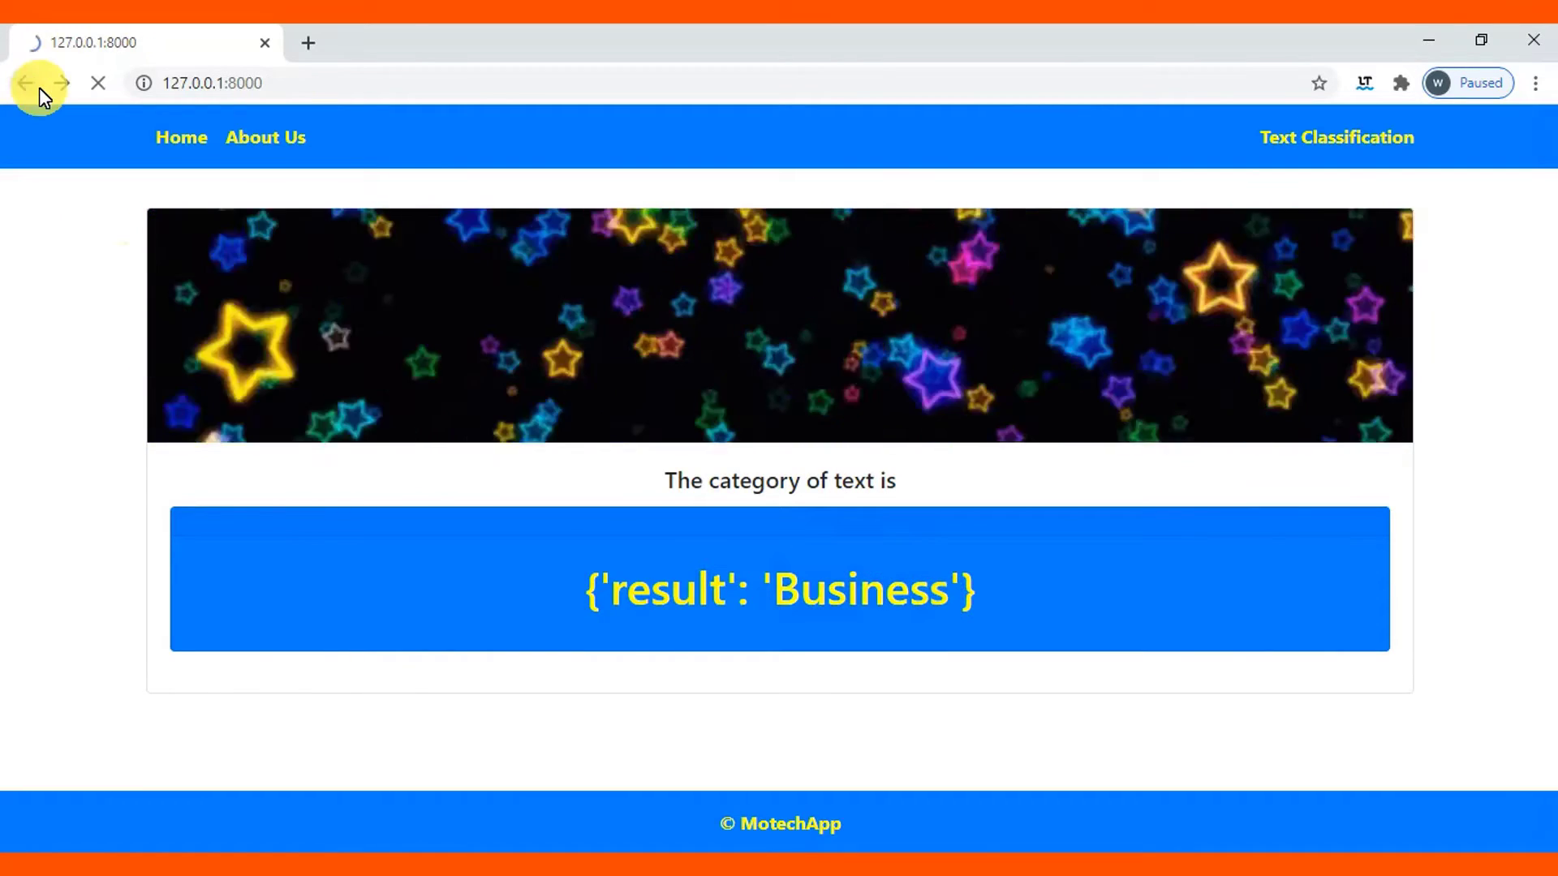
# Pick 'I want dose for treating Malaria' from autocomplete and predict it as Health
pyautogui.click(30, 83)
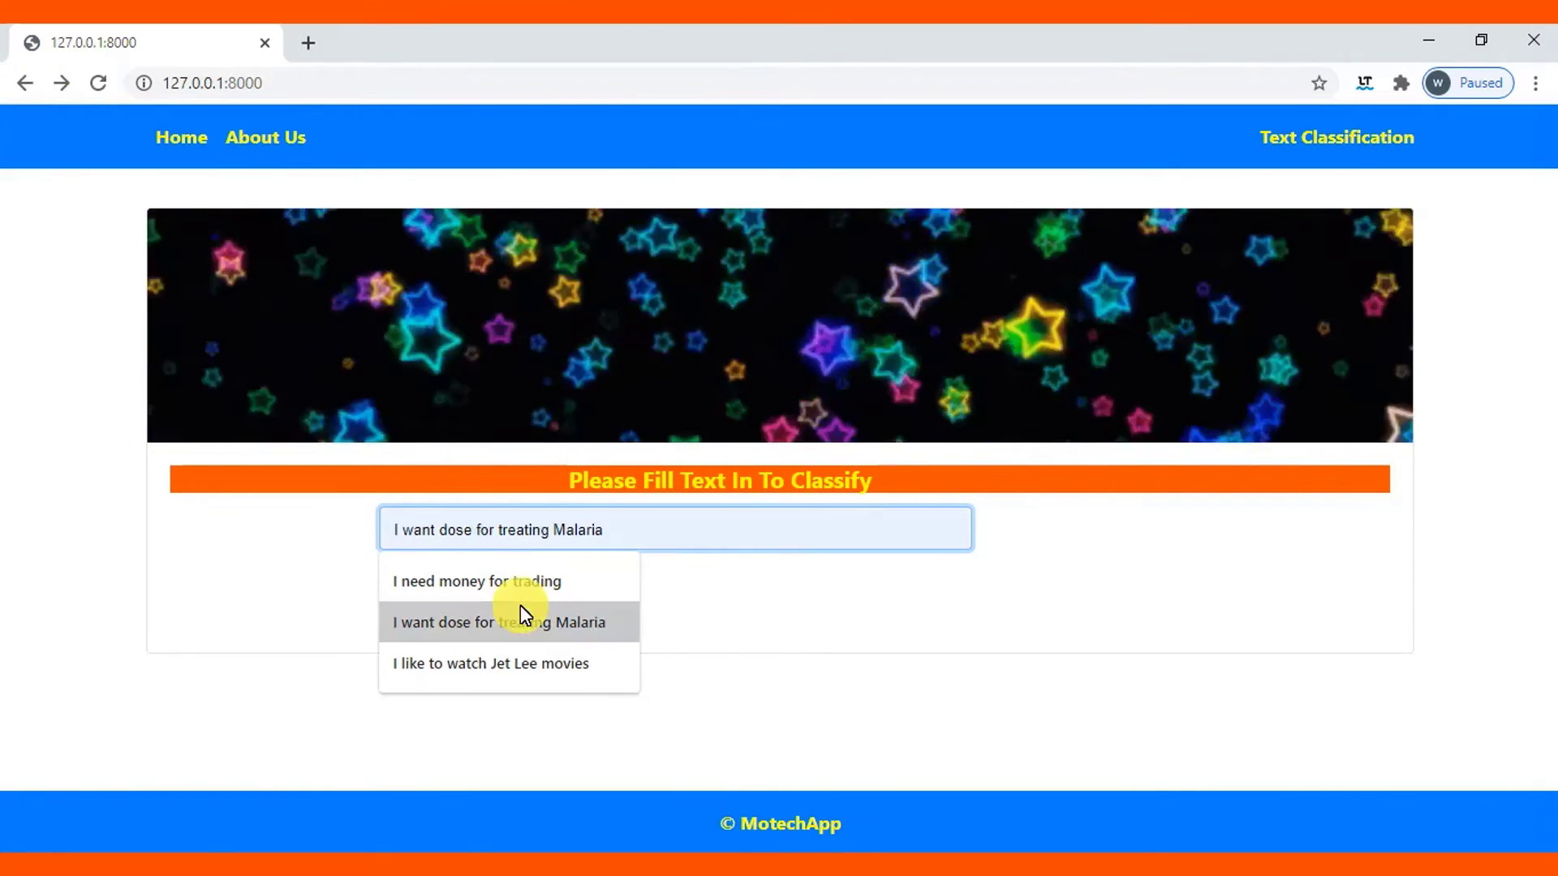
pyautogui.click(507, 622)
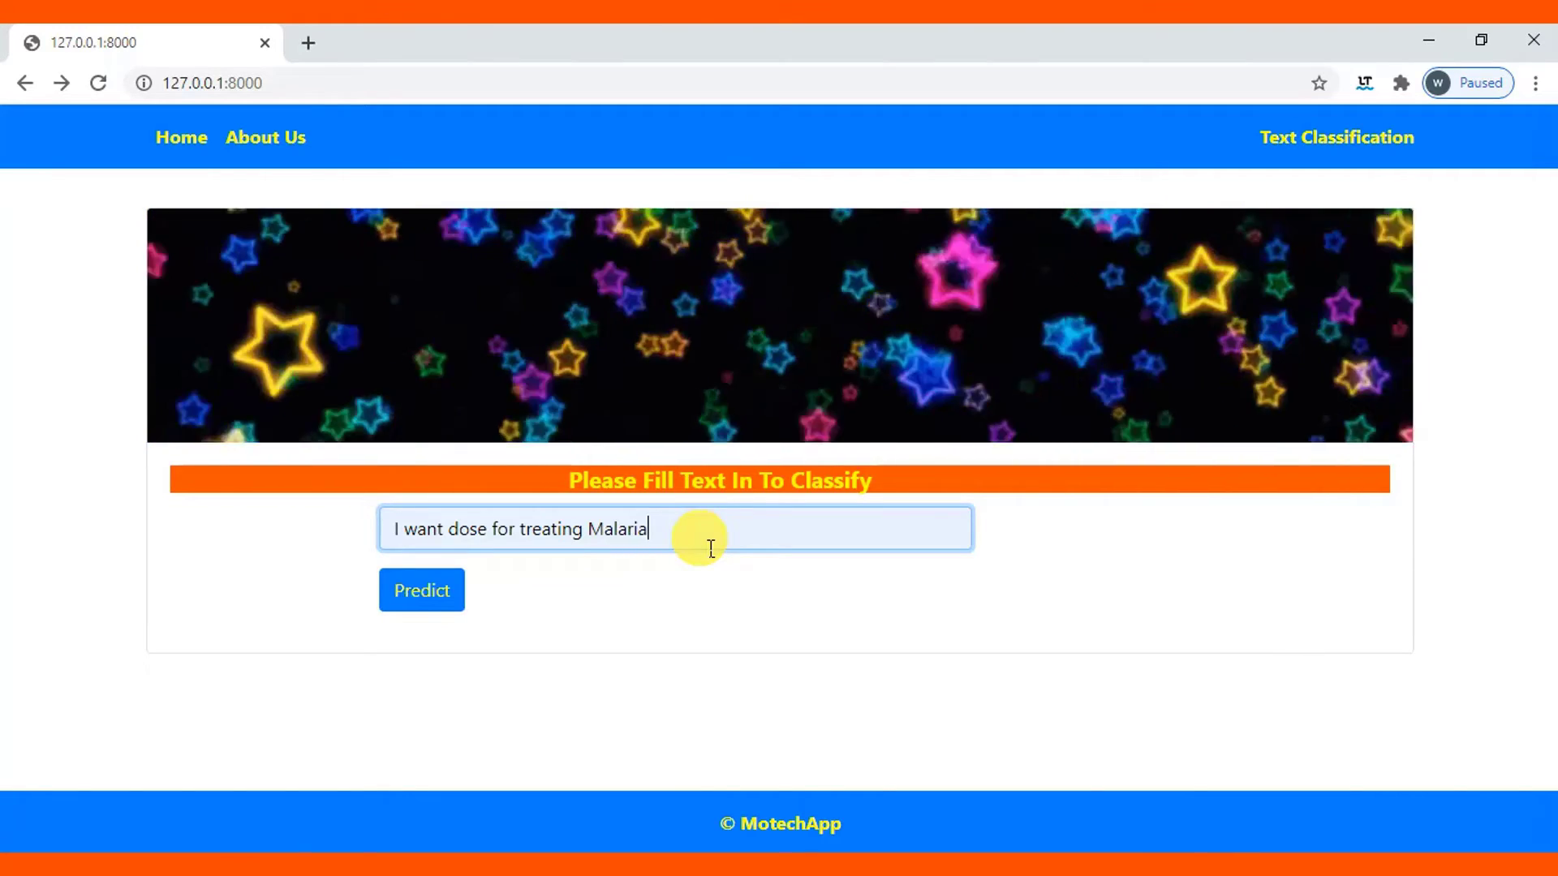
pyautogui.click(421, 591)
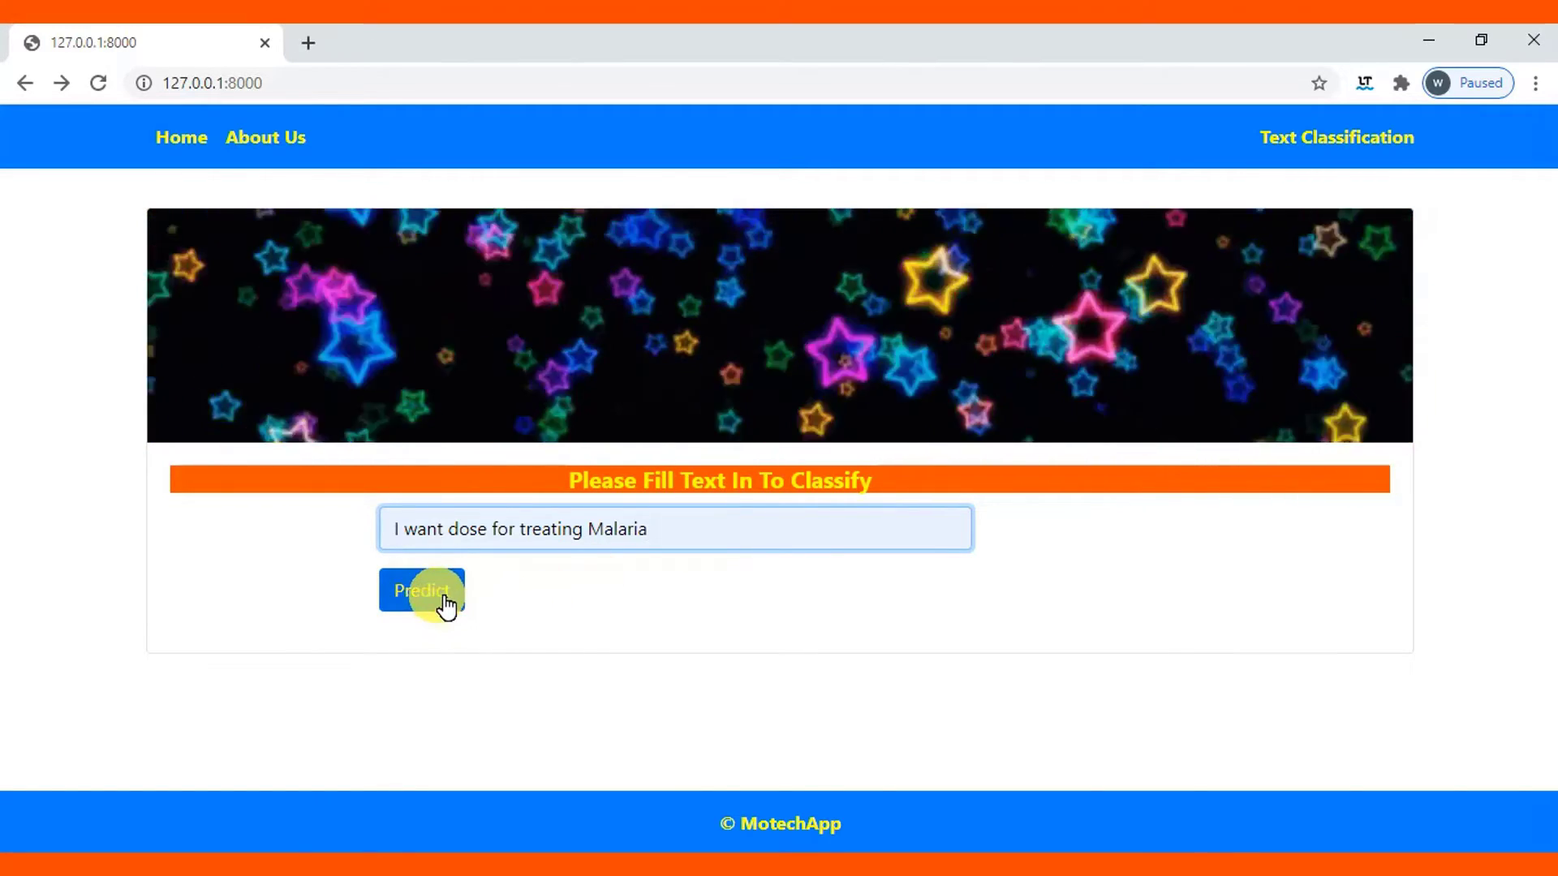
pyautogui.click(422, 591)
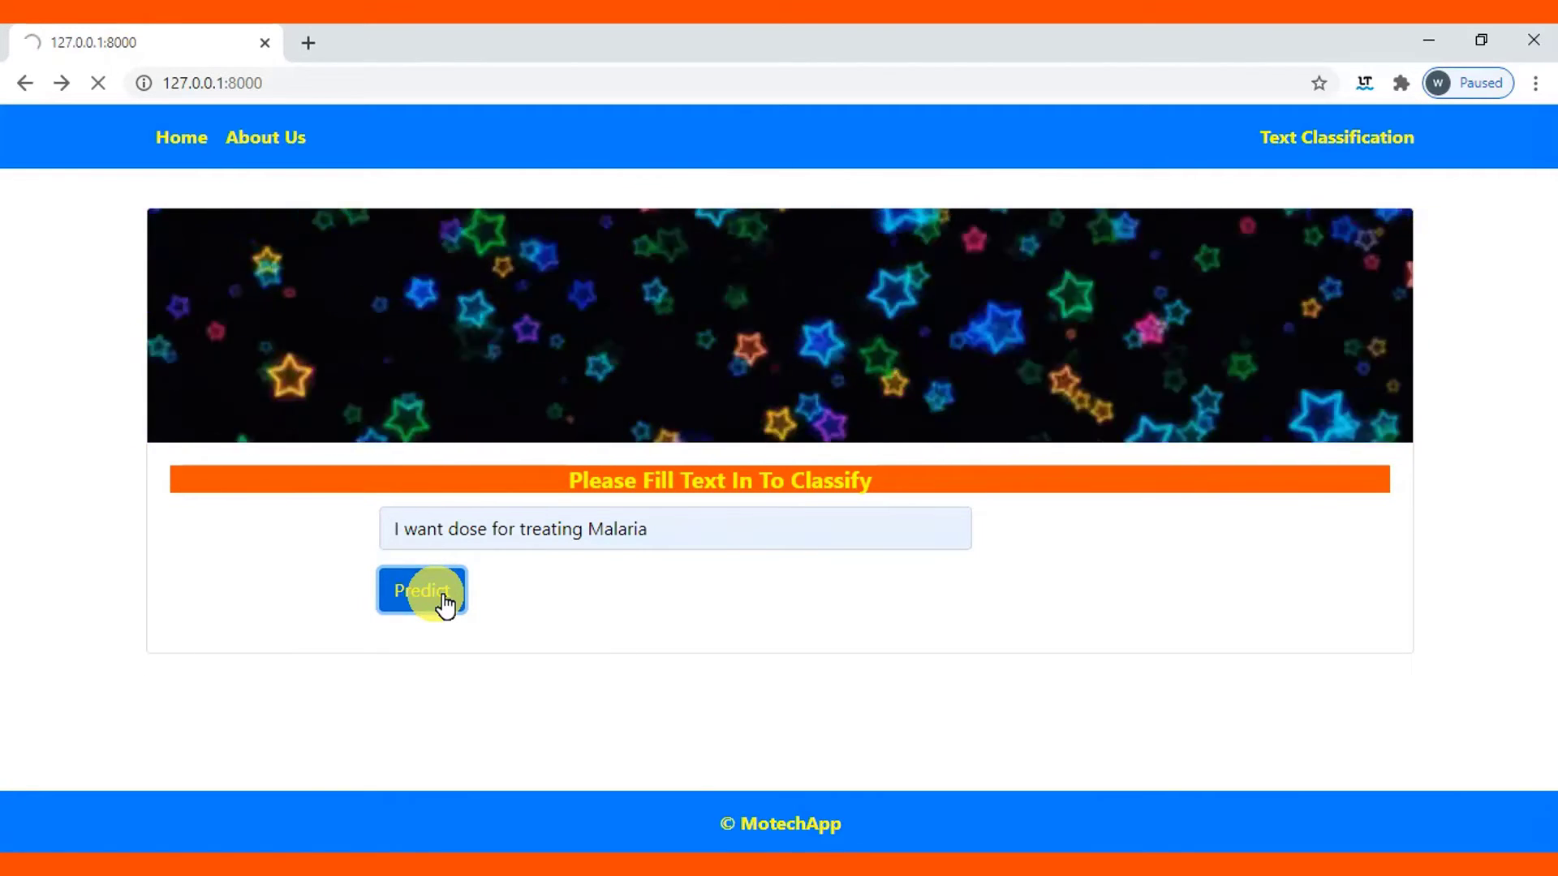
pyautogui.click(422, 591)
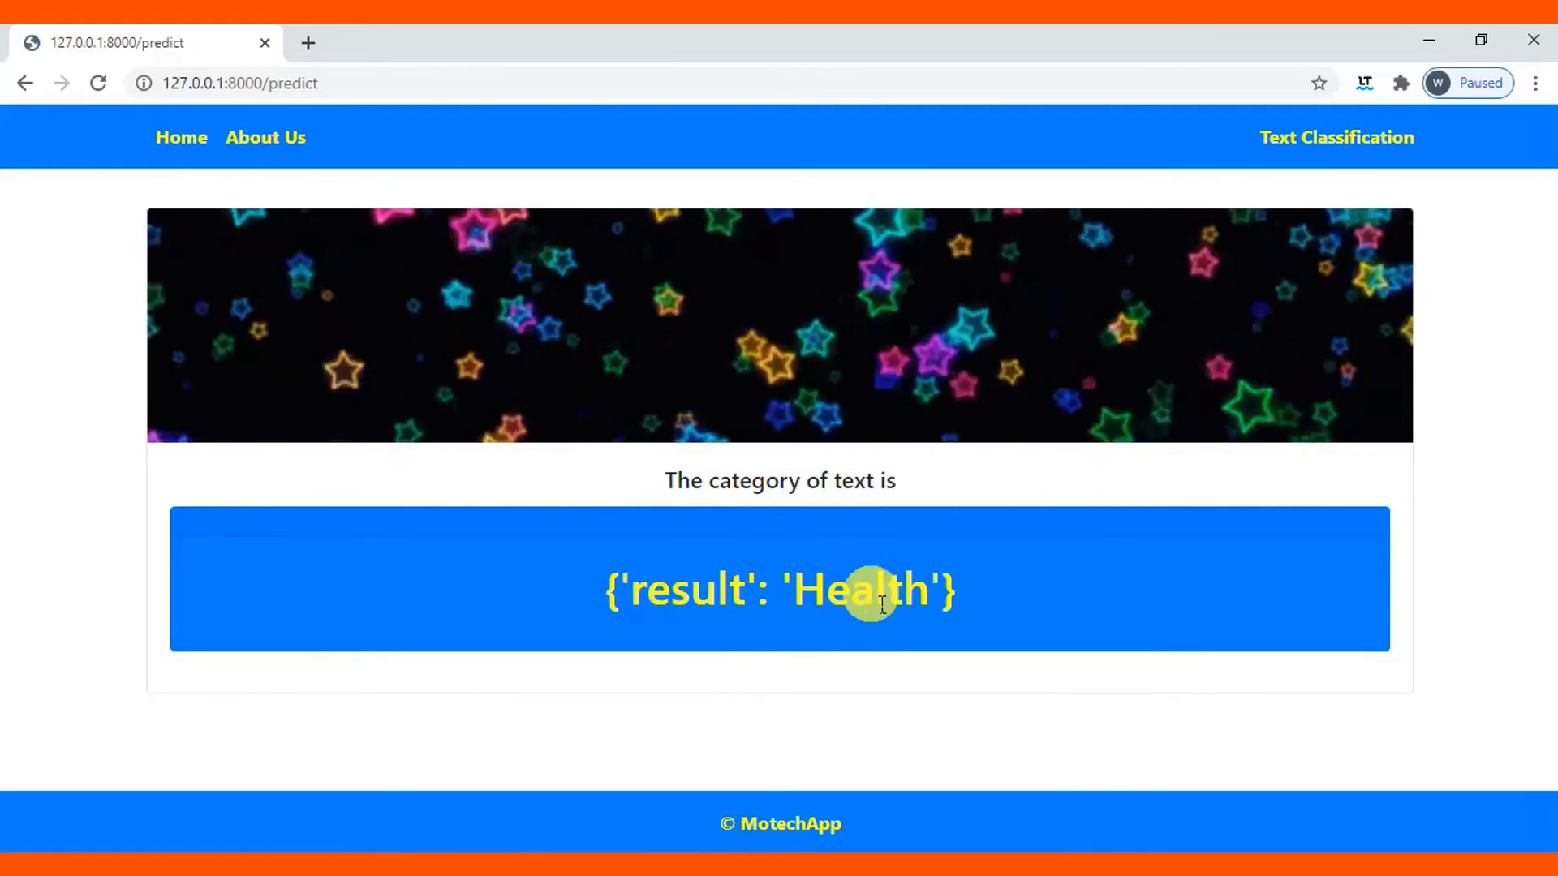
pyautogui.moveTo(346, 291)
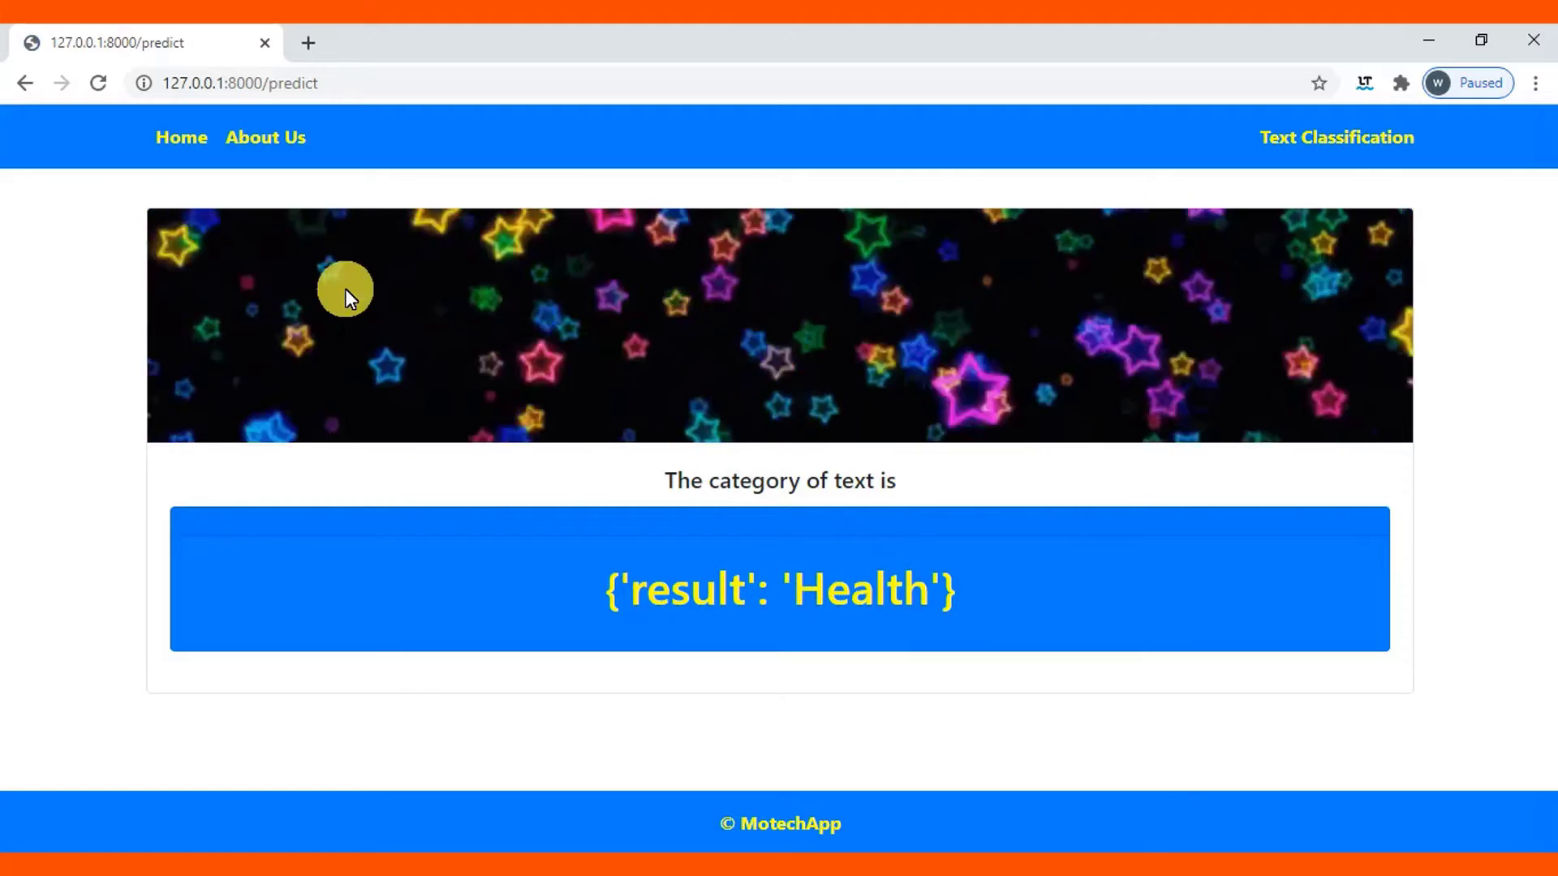
# From Home, pick 'I like to watch Jet Lee movies' and predict Entertainment
pyautogui.click(181, 137)
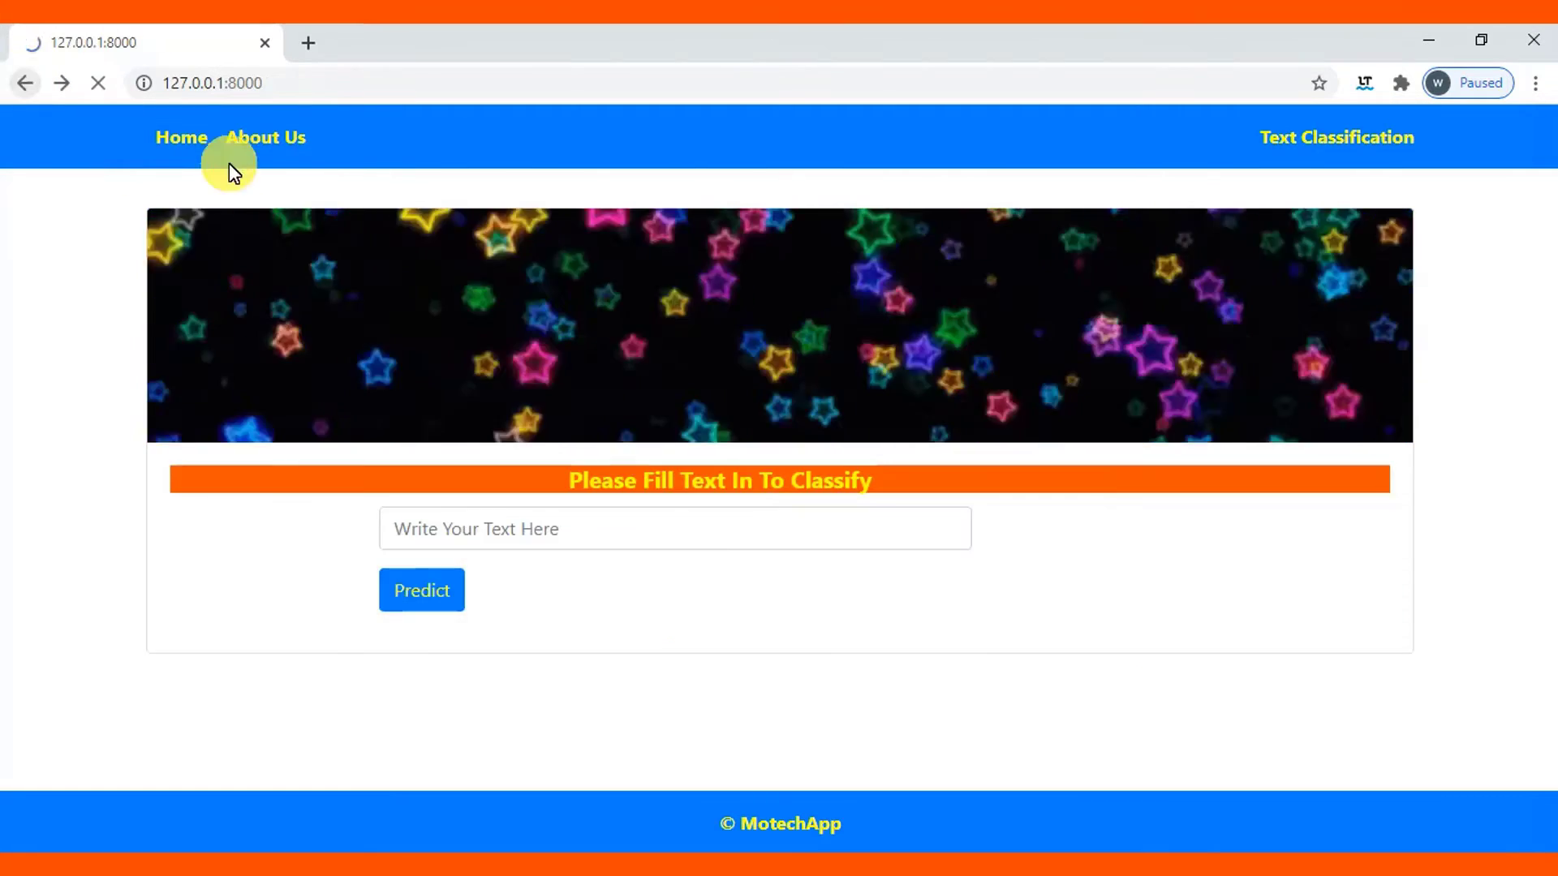
pyautogui.write('I want dose for treating Malaria')
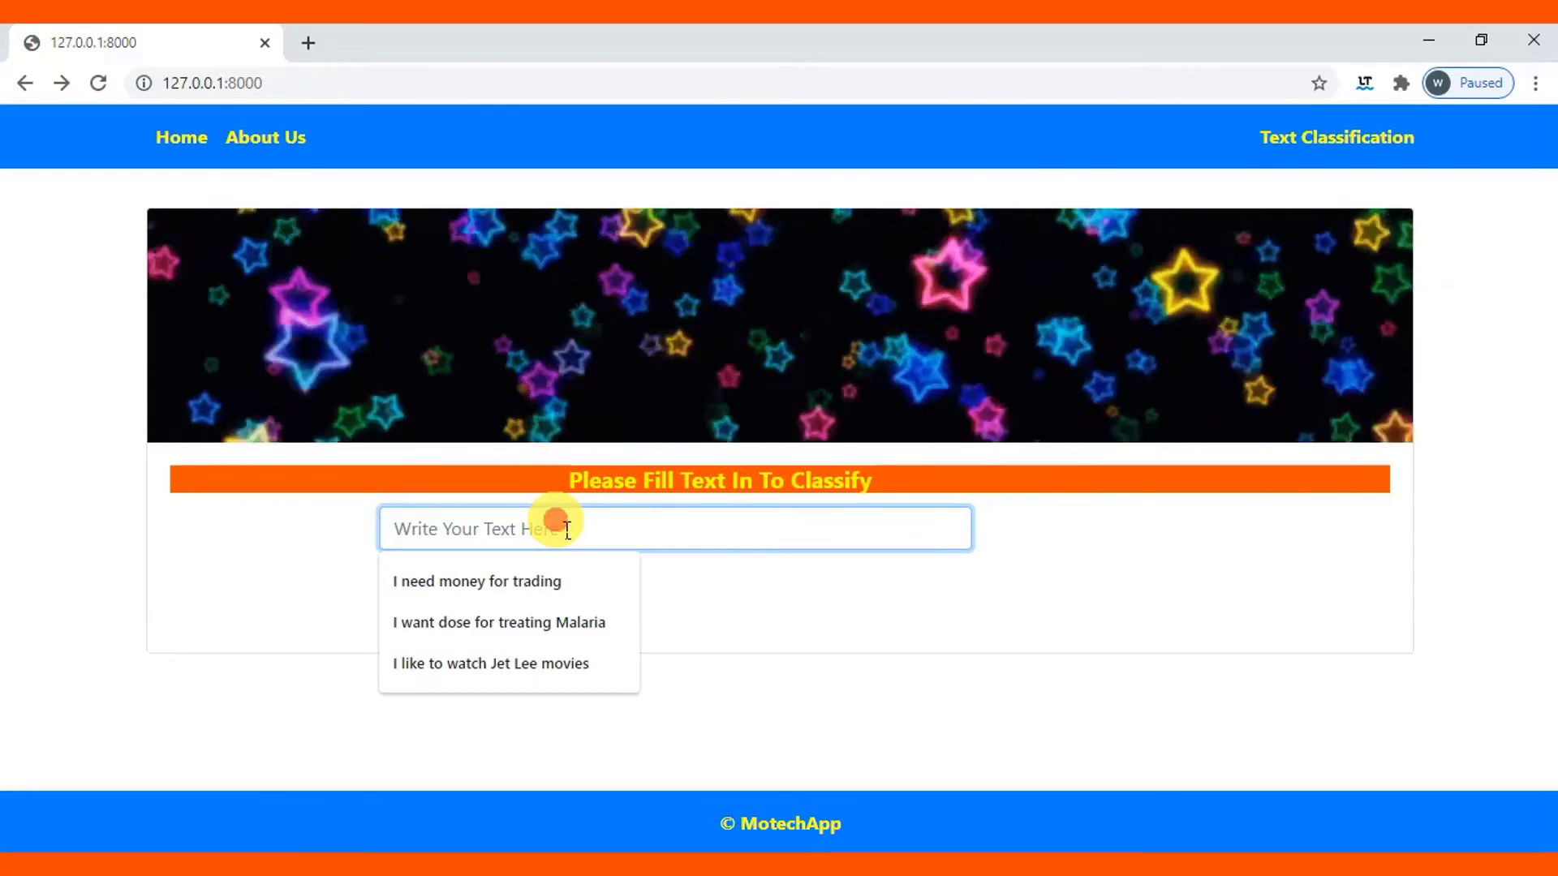
pyautogui.click(506, 664)
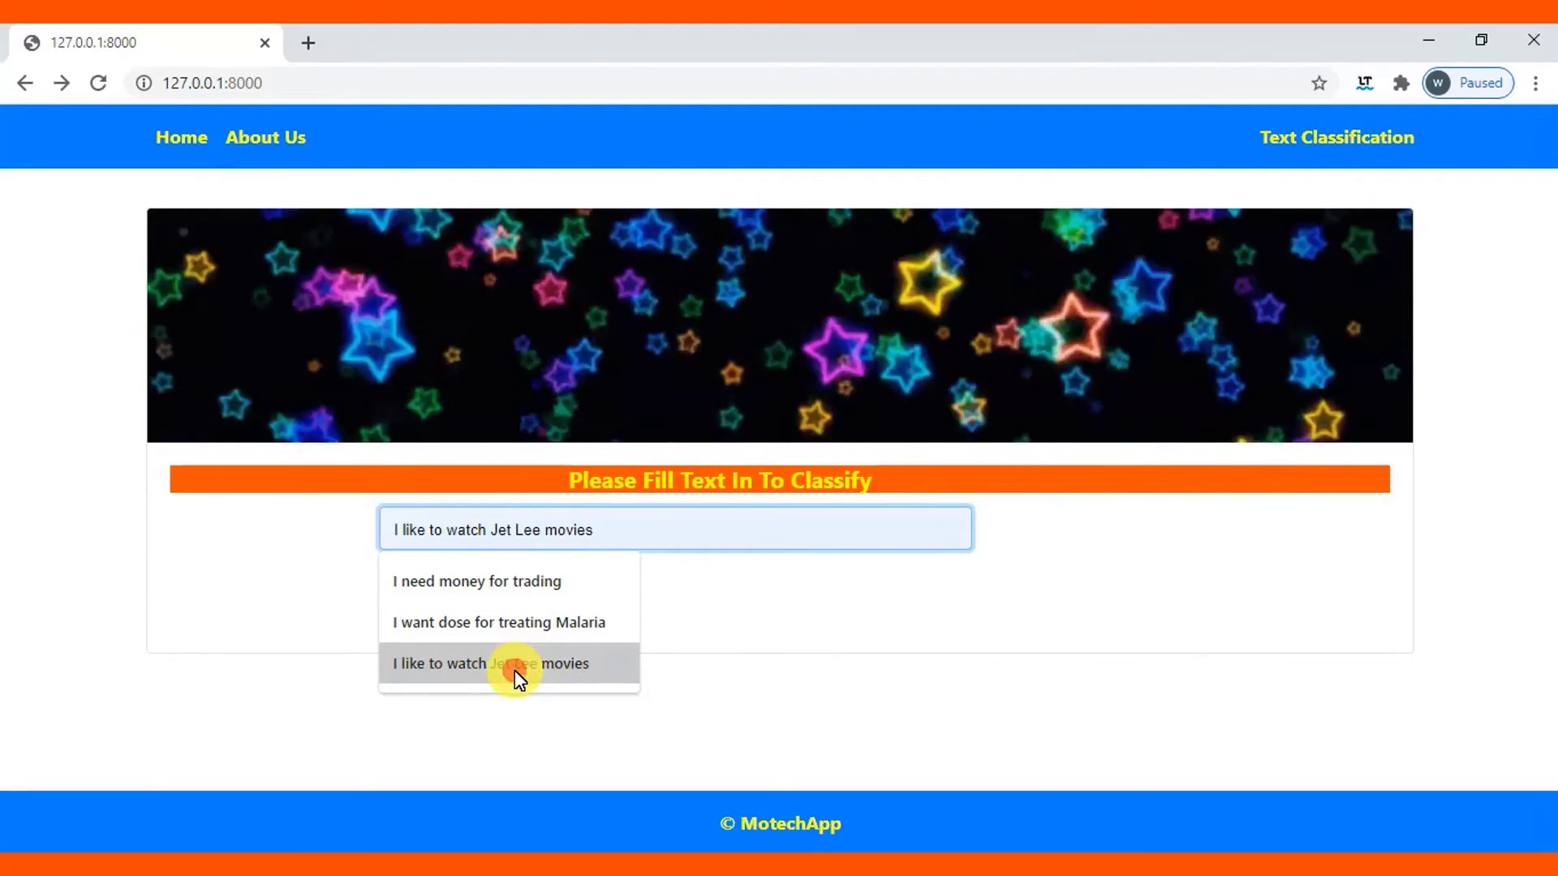
pyautogui.click(507, 664)
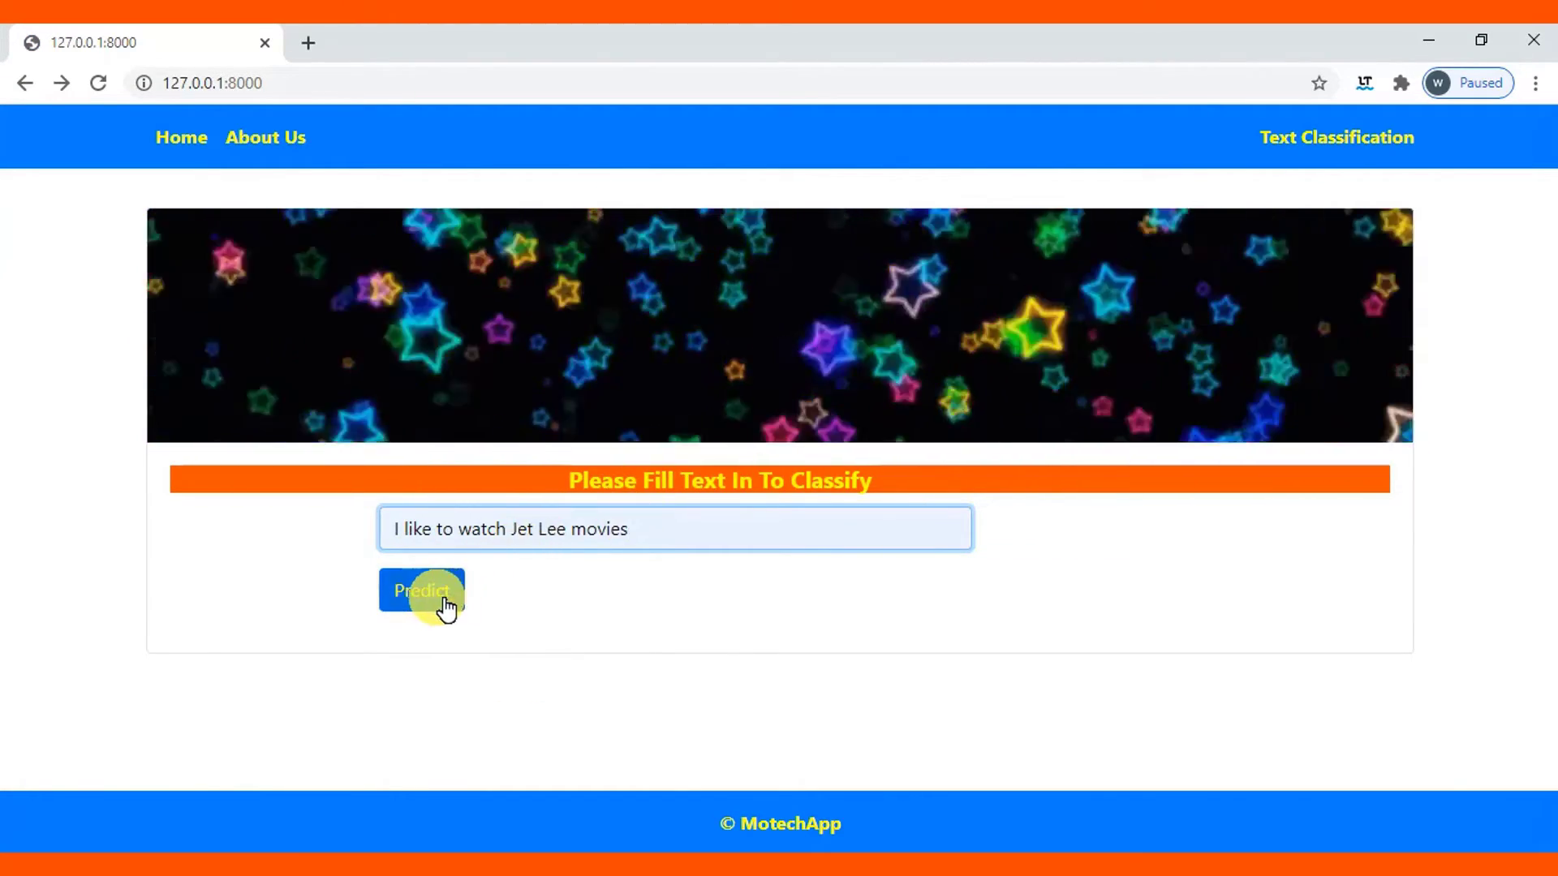
pyautogui.click(423, 591)
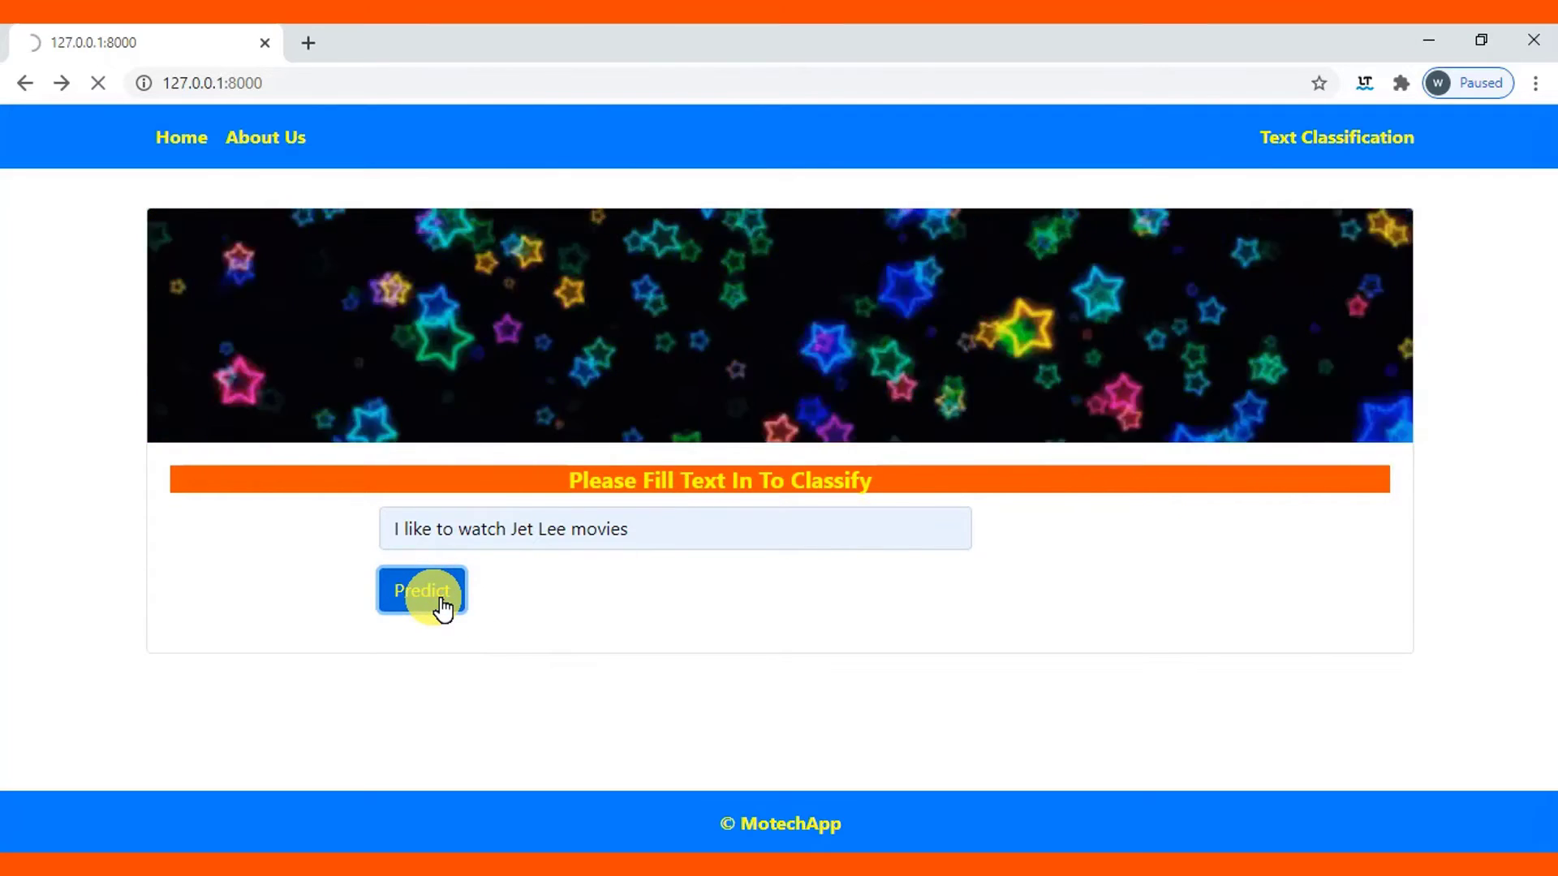
pyautogui.click(423, 590)
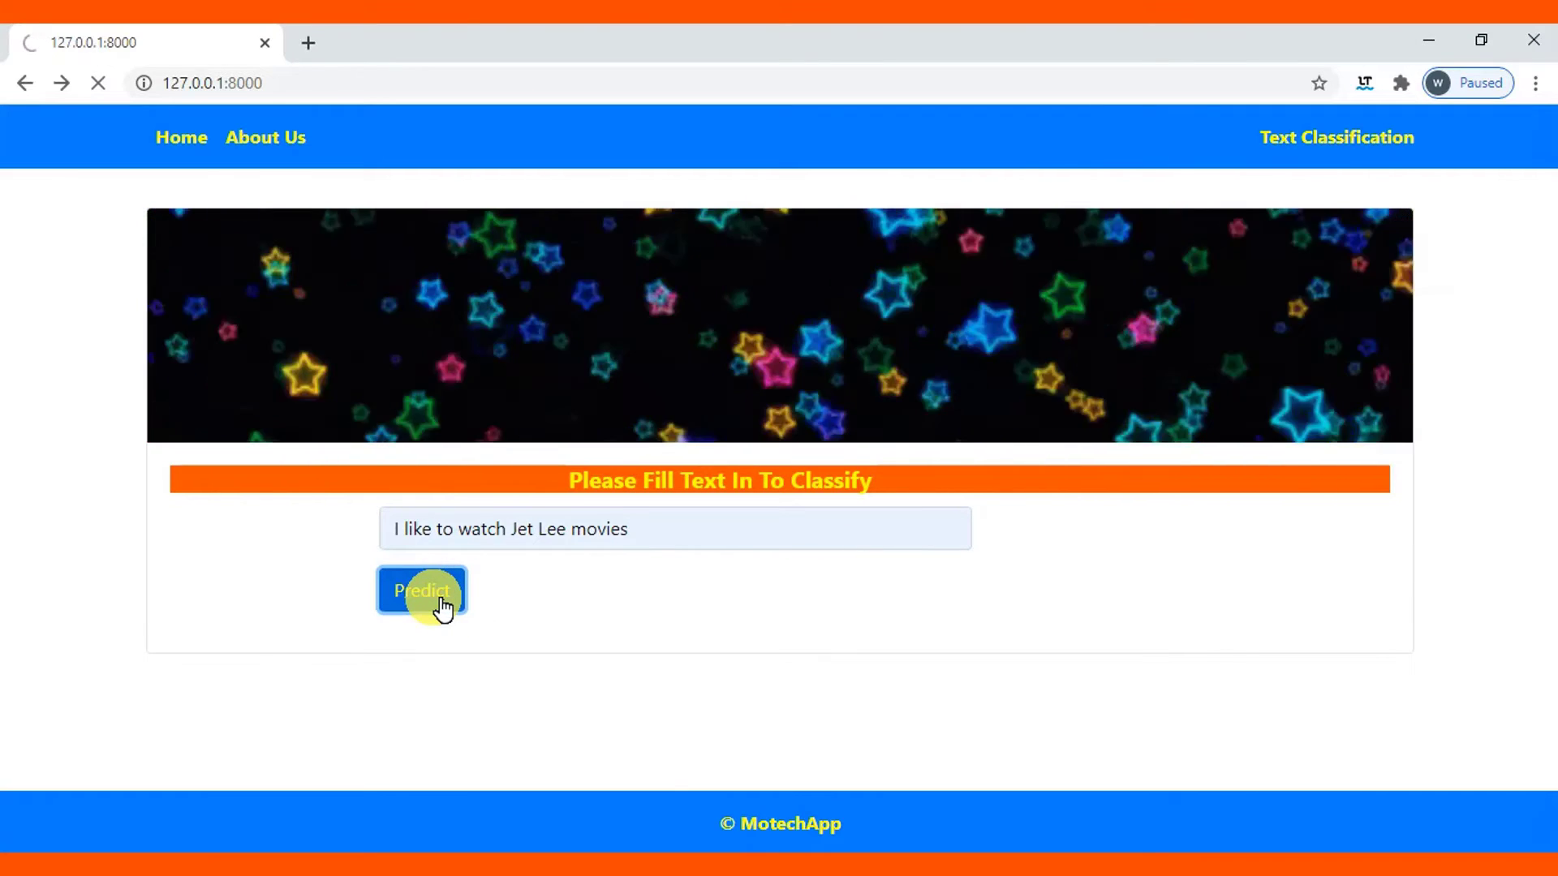
pyautogui.click(422, 590)
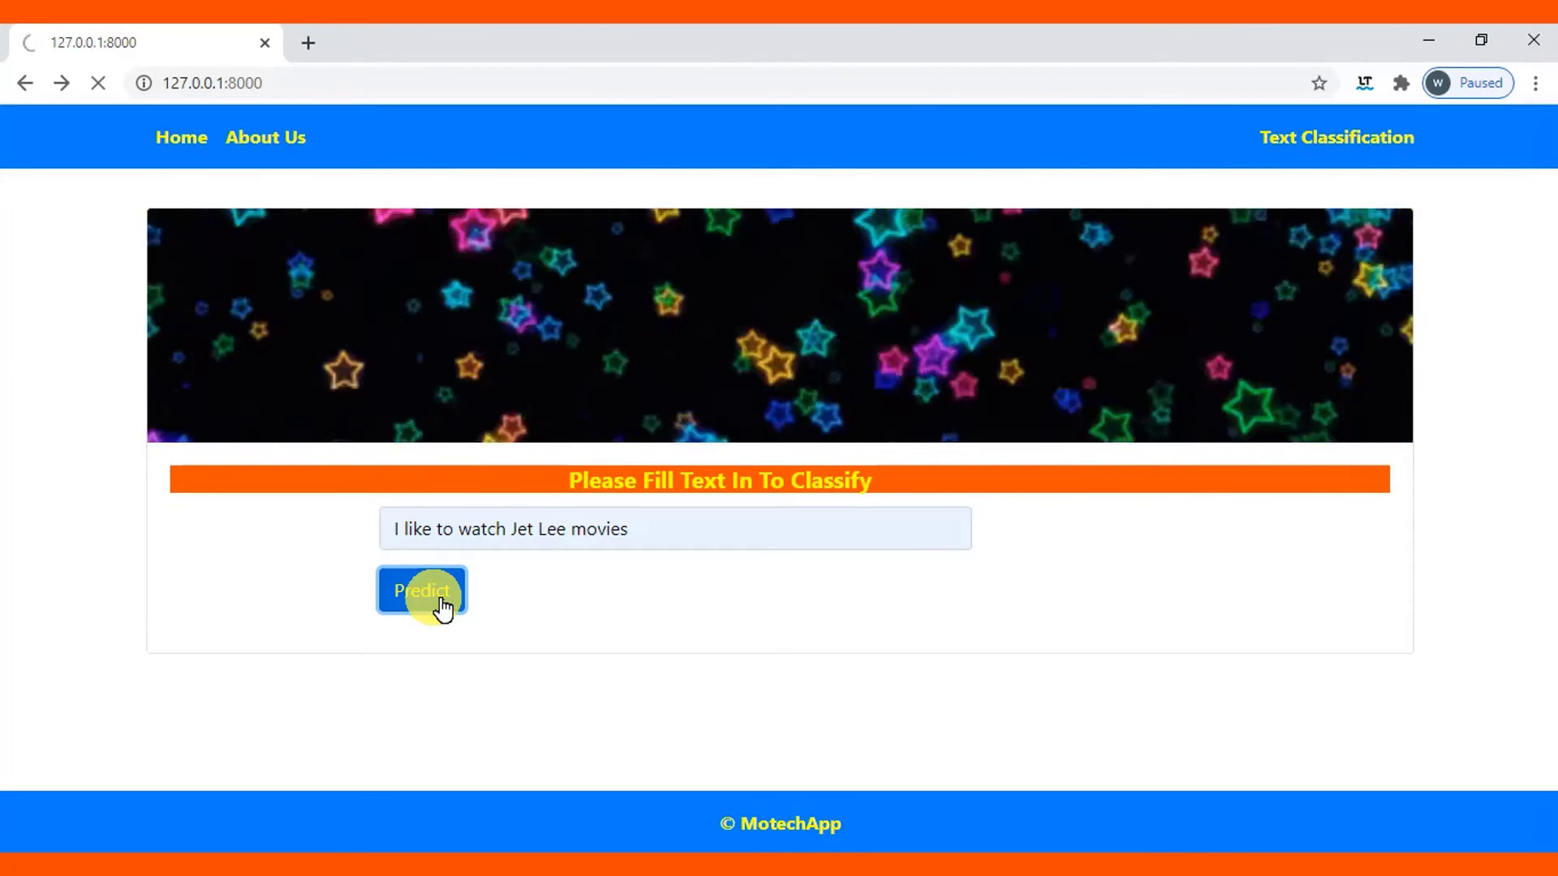
pyautogui.click(422, 591)
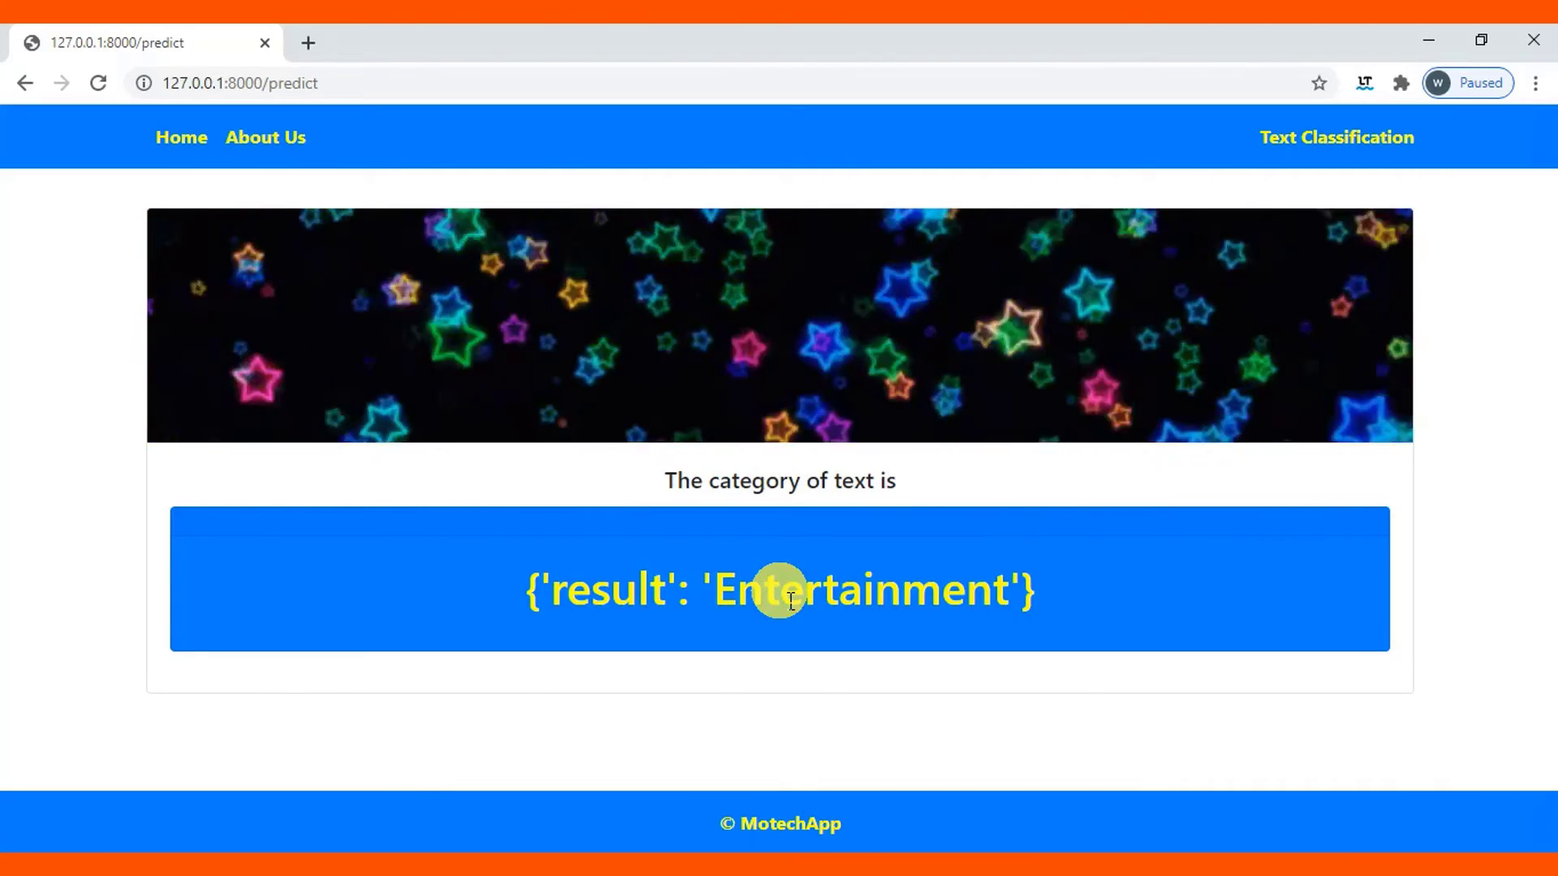
pyautogui.moveTo(224, 179)
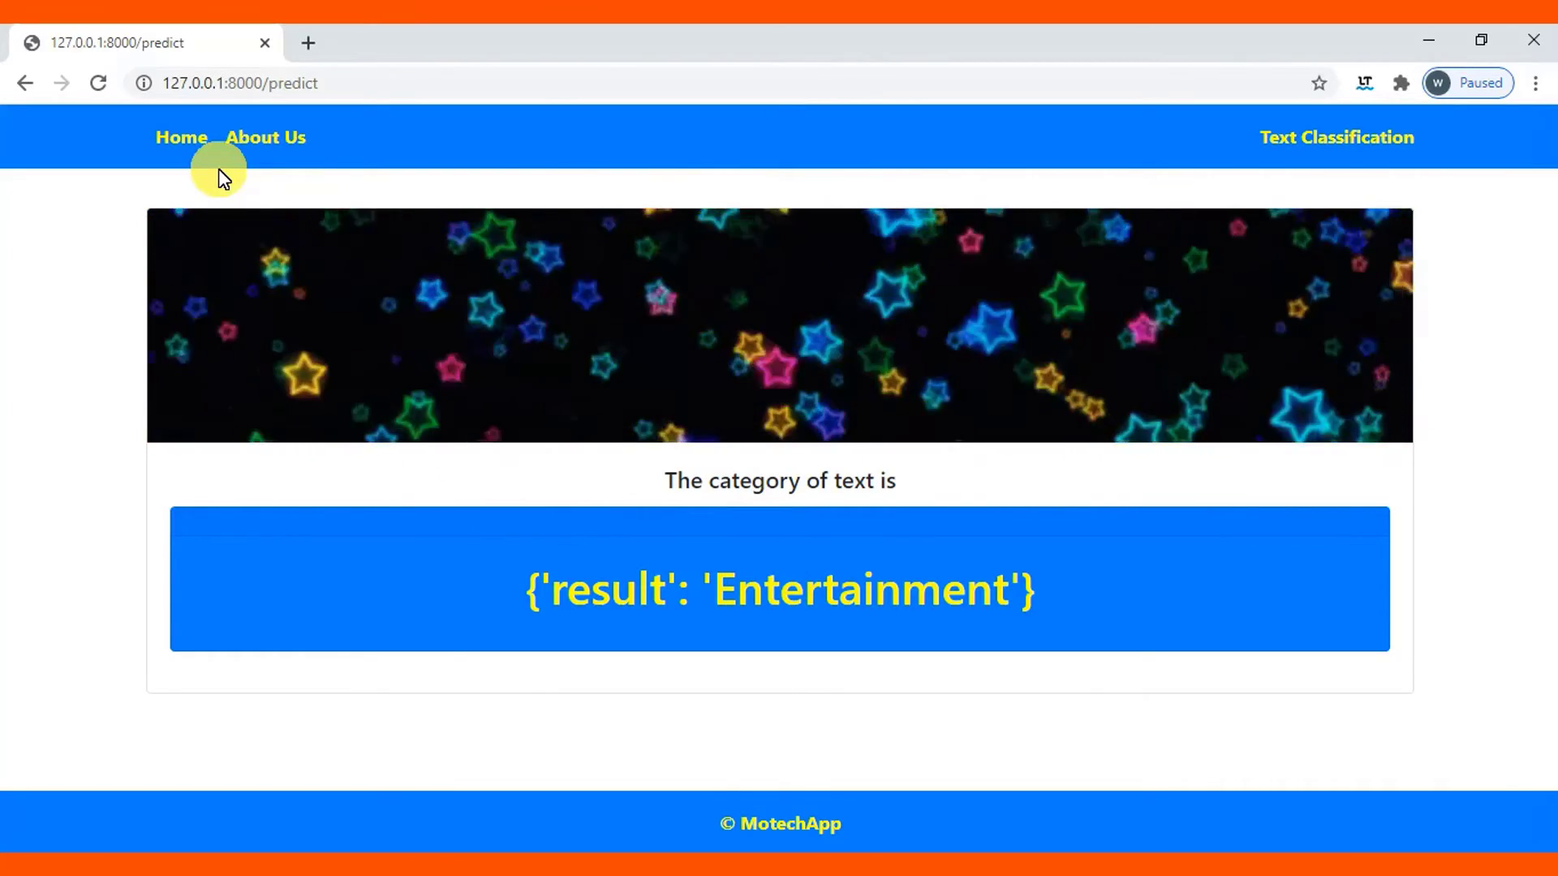
# Return to the empty Home form via the navigation bar's Home link
pyautogui.click(182, 136)
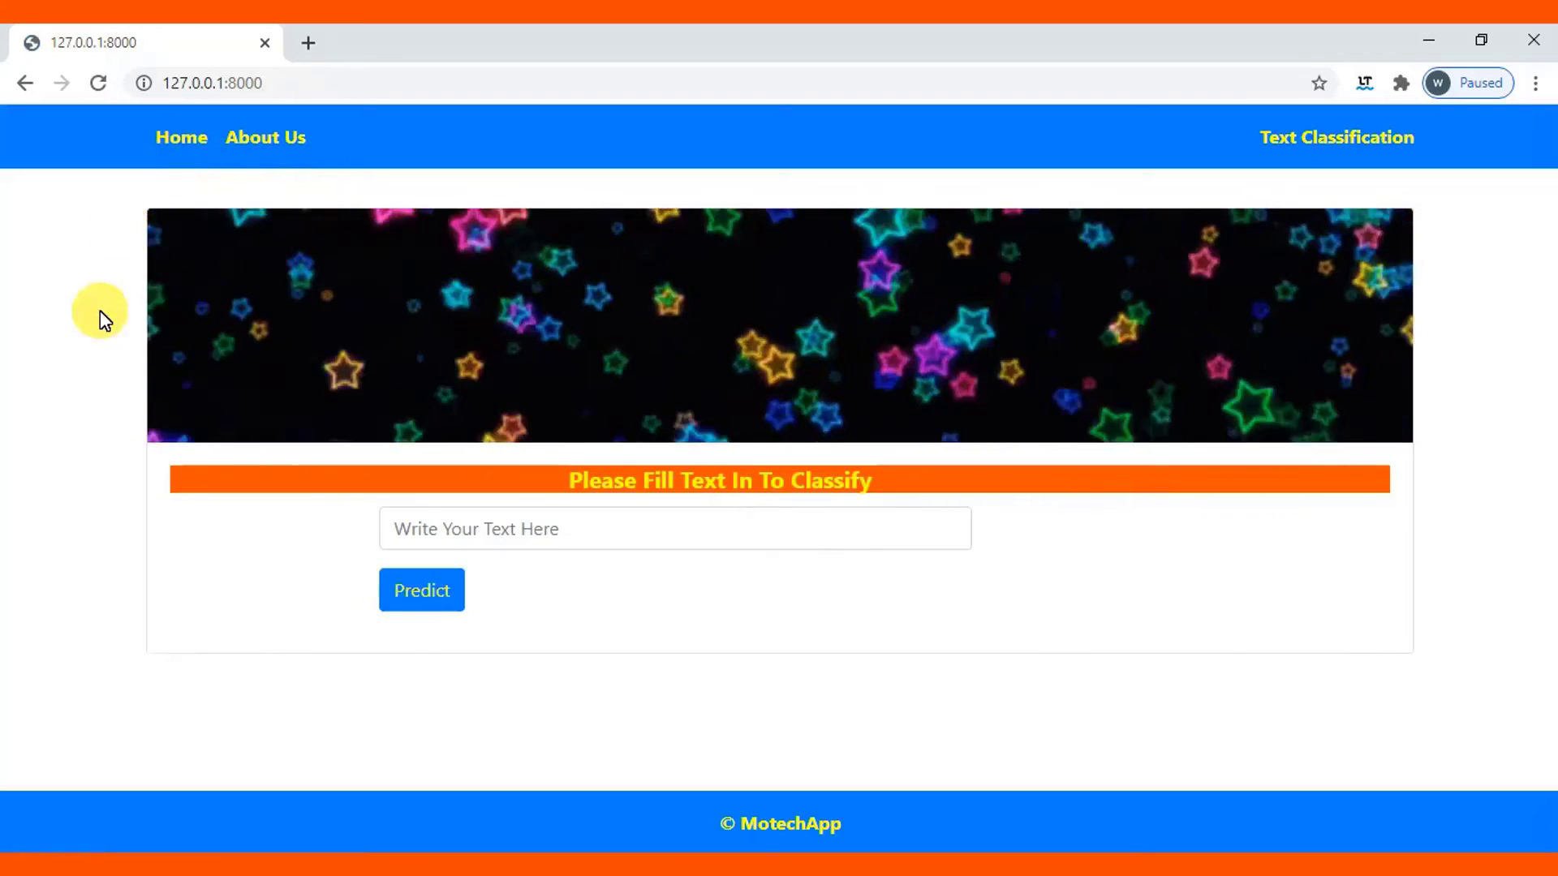
pyautogui.moveTo(93, 373)
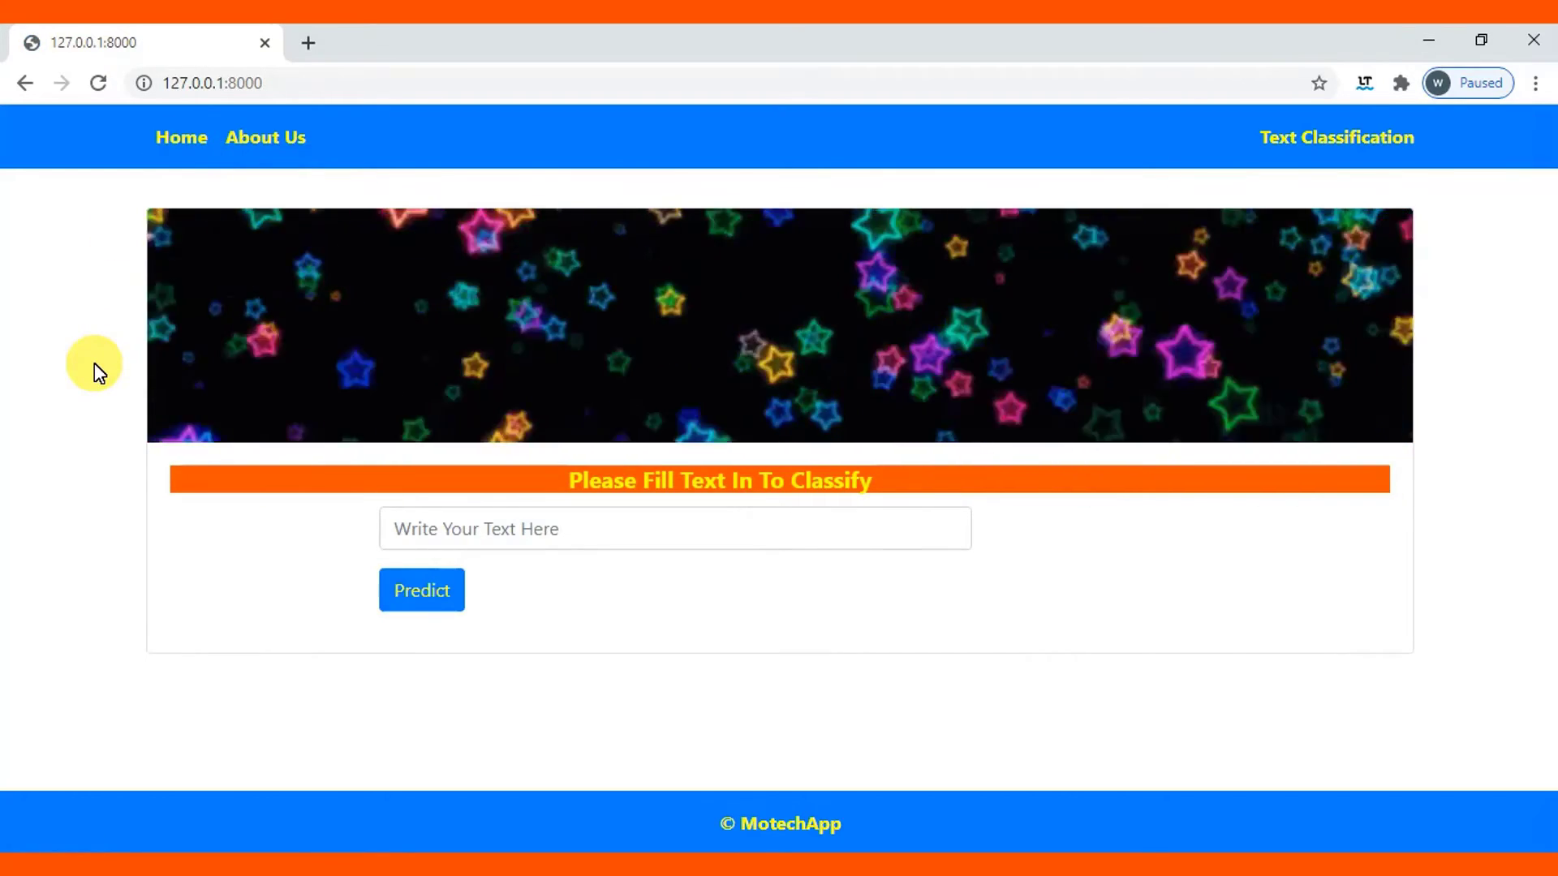